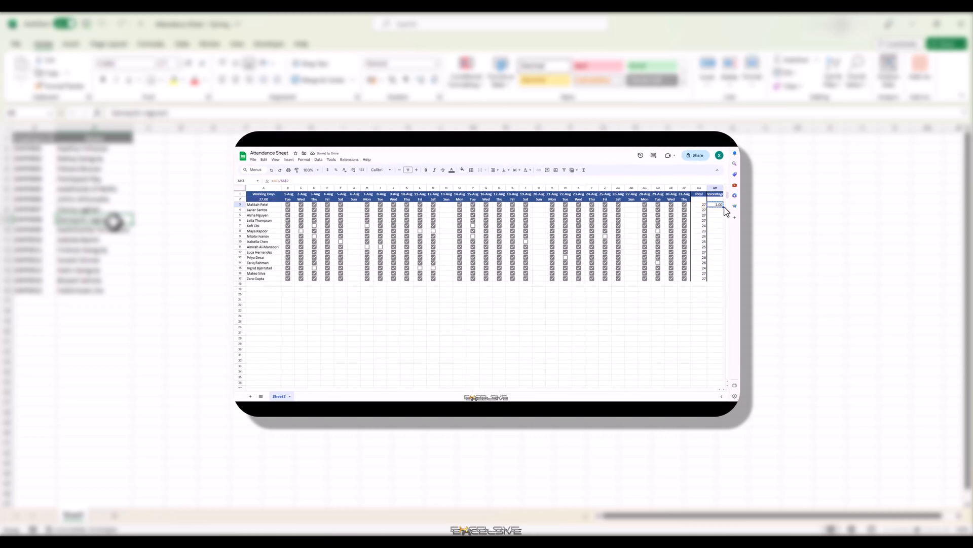
- Fill the attendance percentage formula down to every employee row
drag(718, 205, 719, 278)
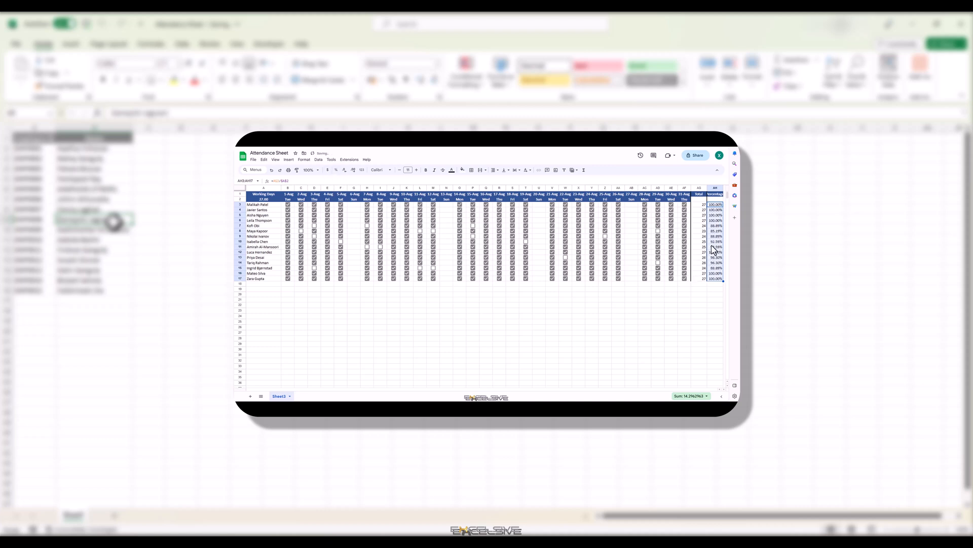
click(716, 247)
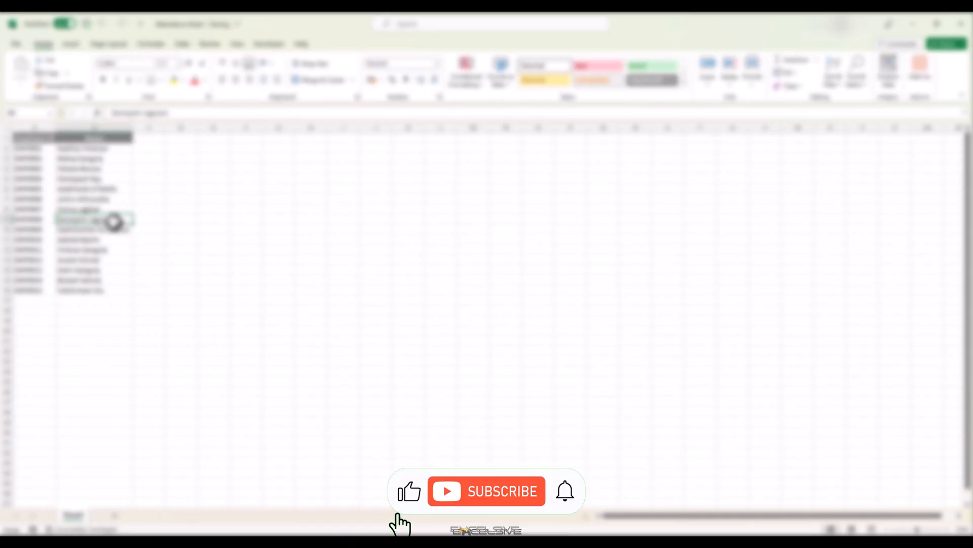
click(487, 490)
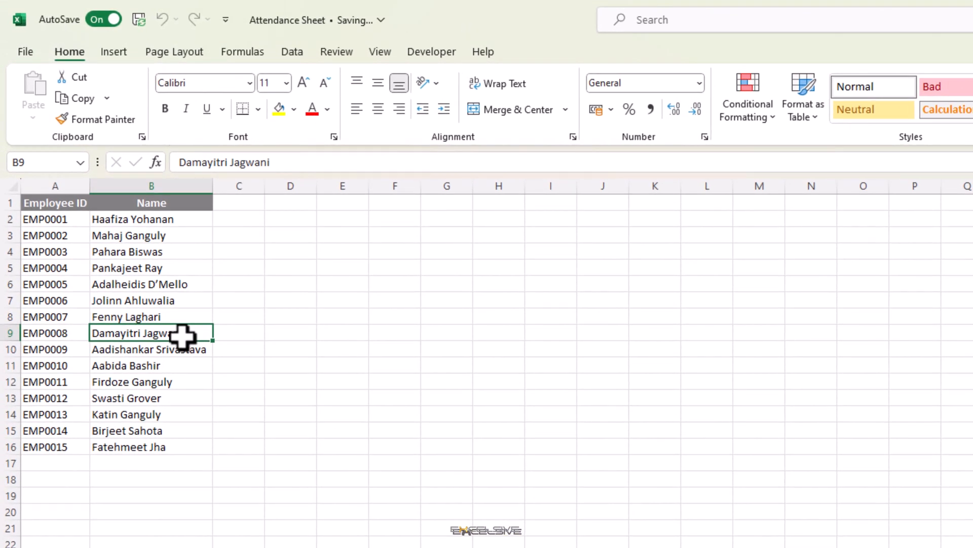
mouse_move(115, 351)
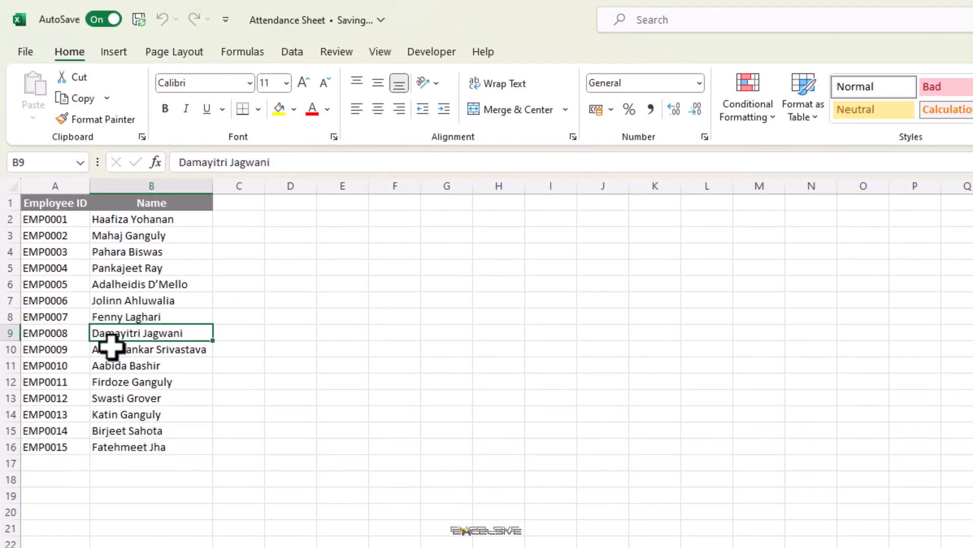
click(54, 251)
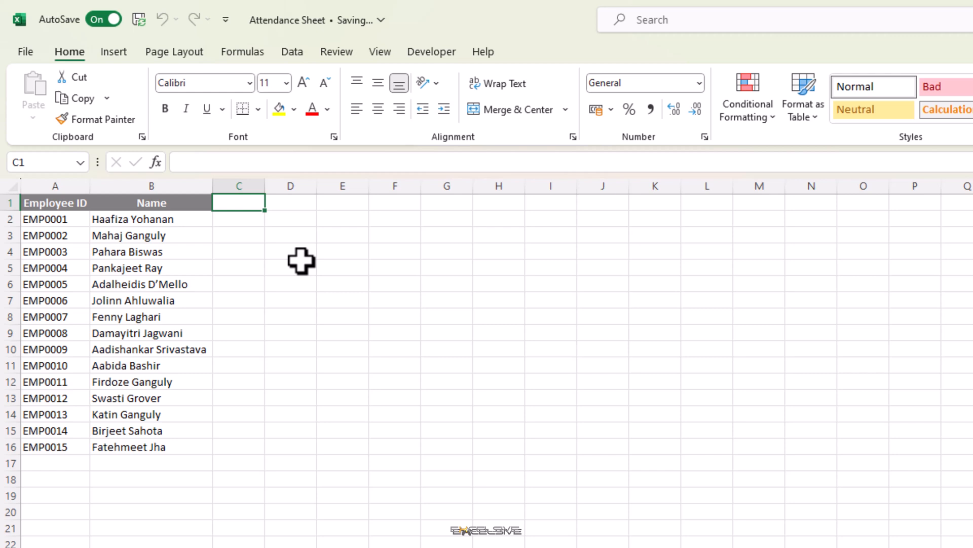
- Enter =DATE(2023,8,SEQUENCE(,31)) in C1 to spill the 31 August dates
text(=)
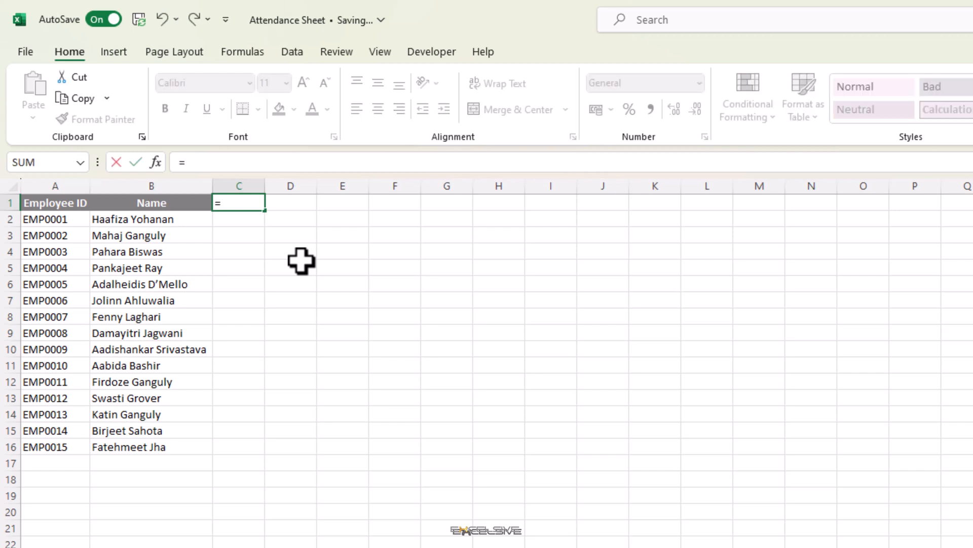
text(date)
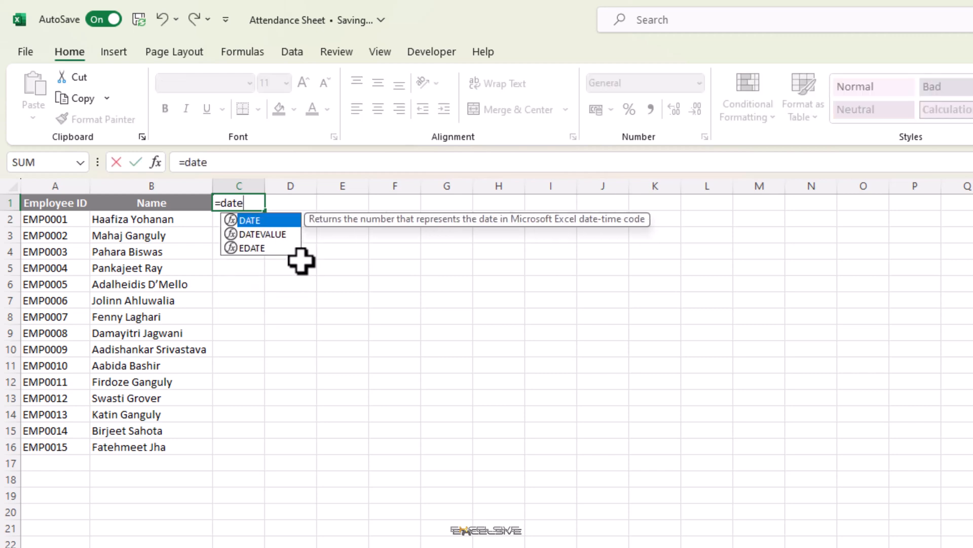
text((2023,8)
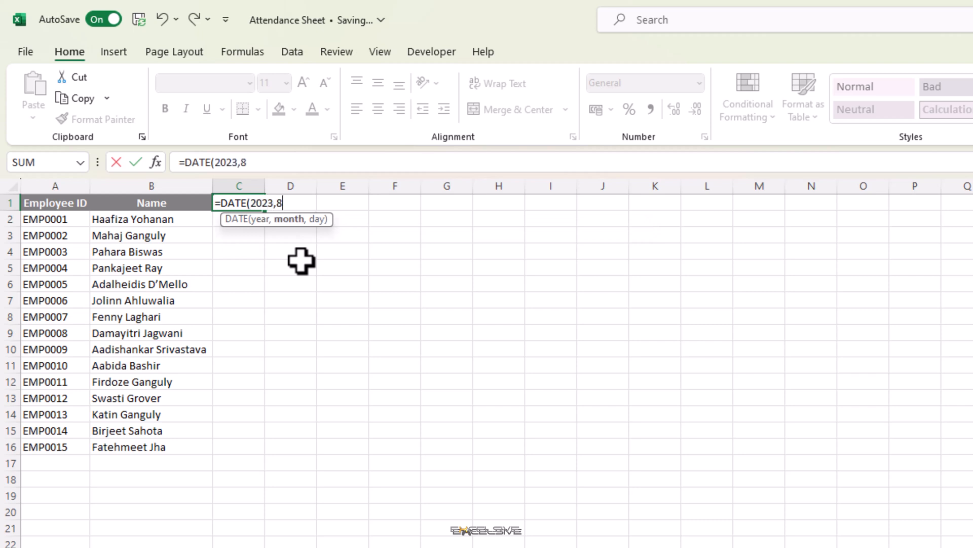
text(,)
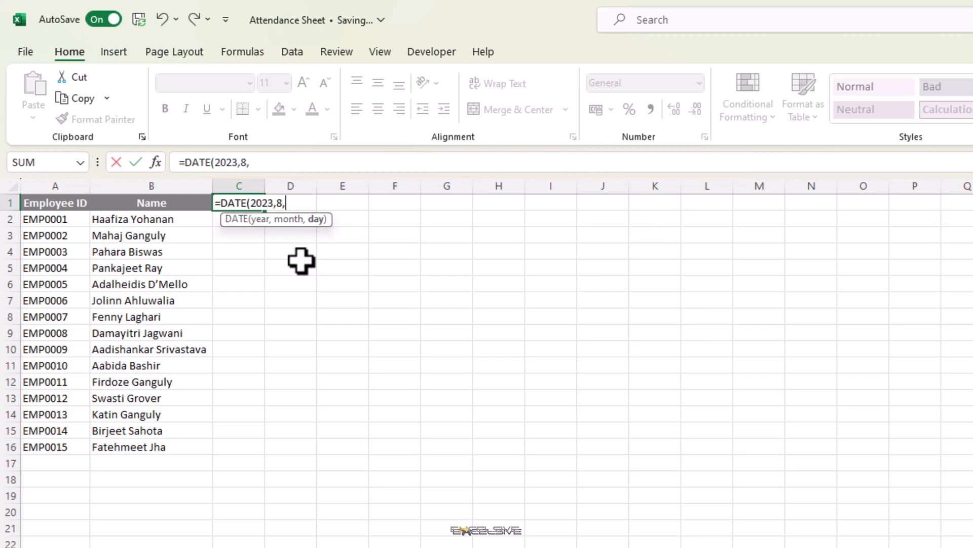
text(SEQUENCE()
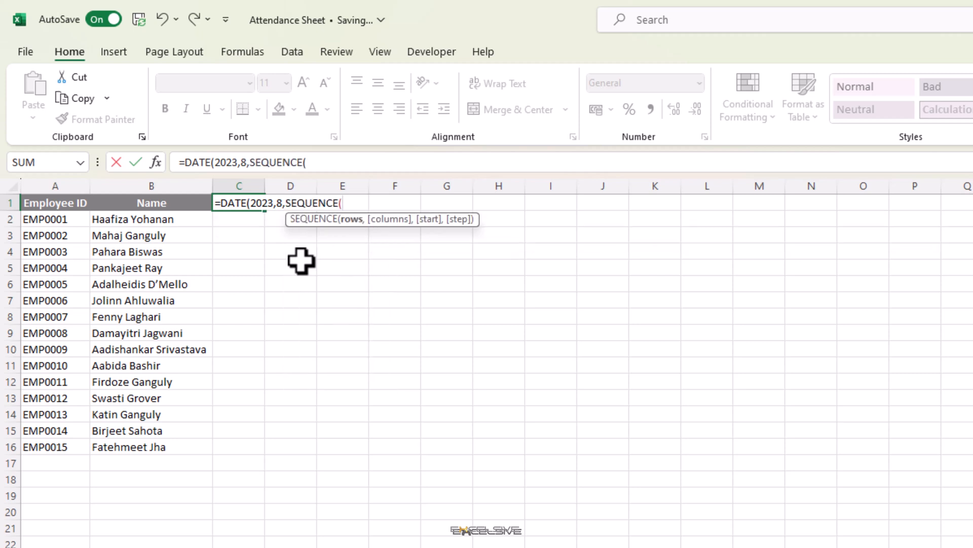
text(,)
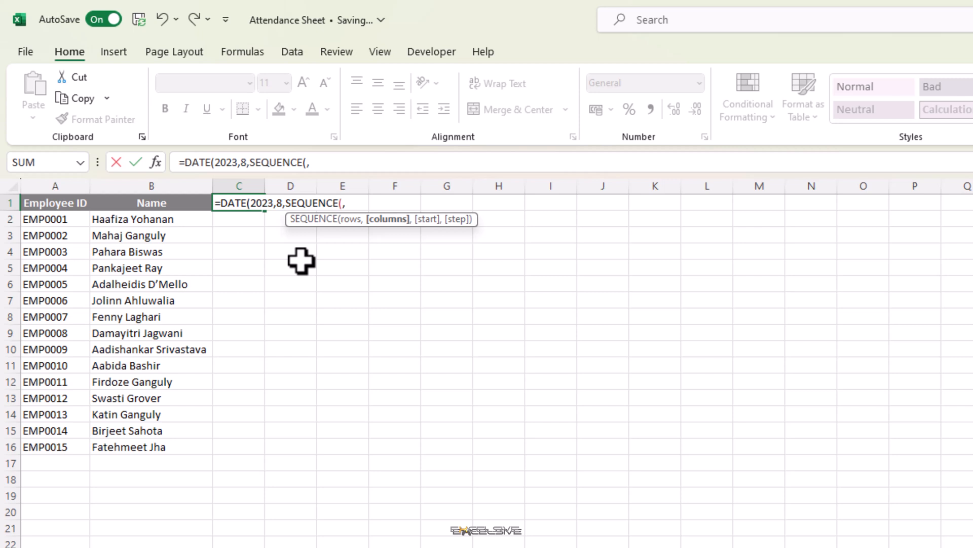
text(31)
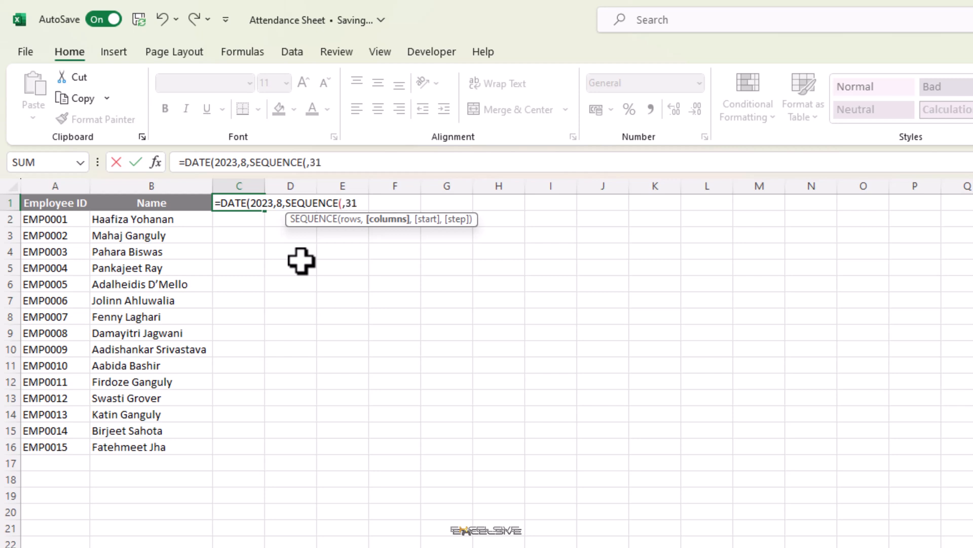
text())
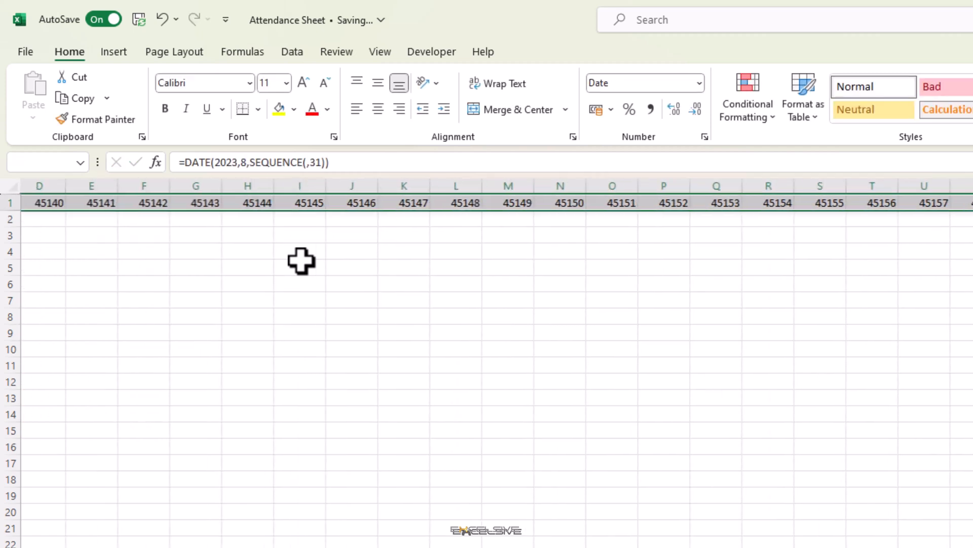
- Format the spilled date header row as Short Date
click(697, 82)
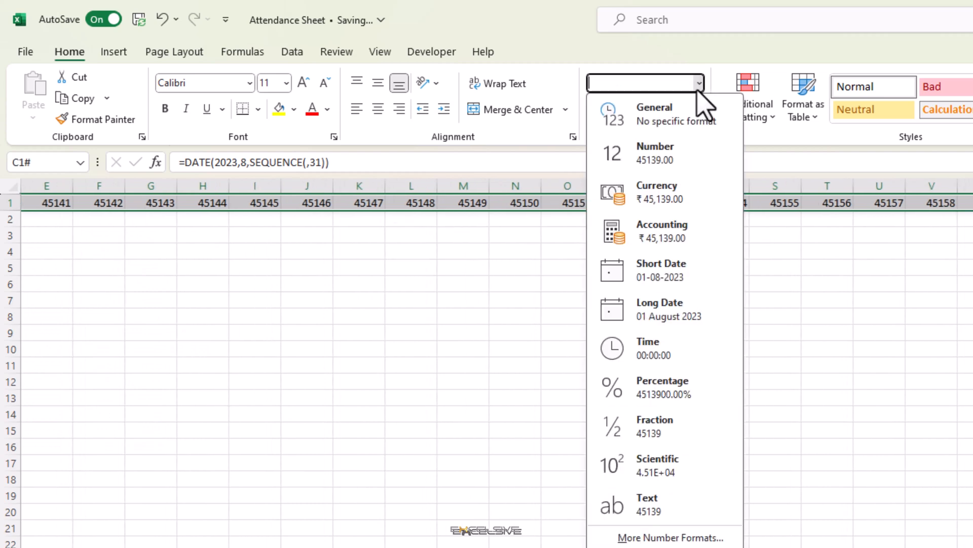
click(661, 271)
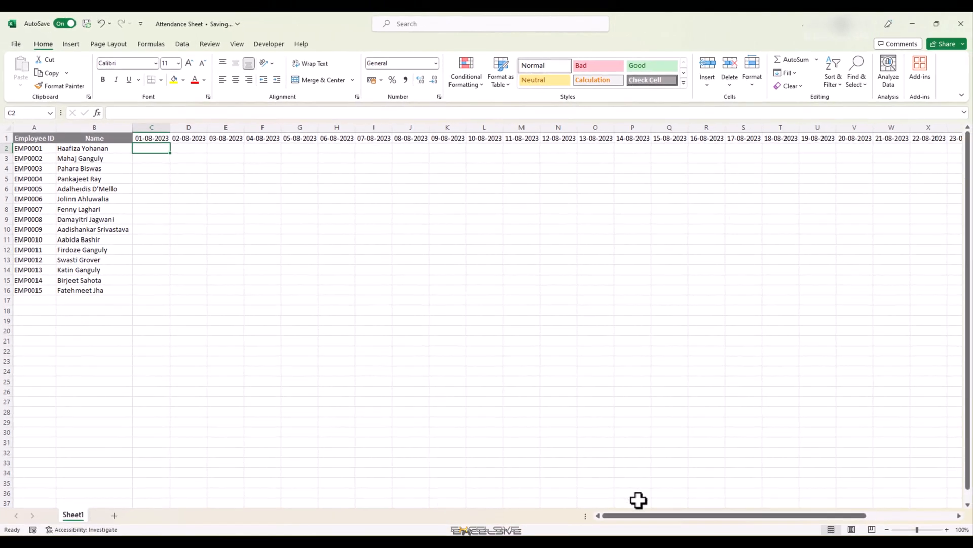
drag(634, 515, 733, 516)
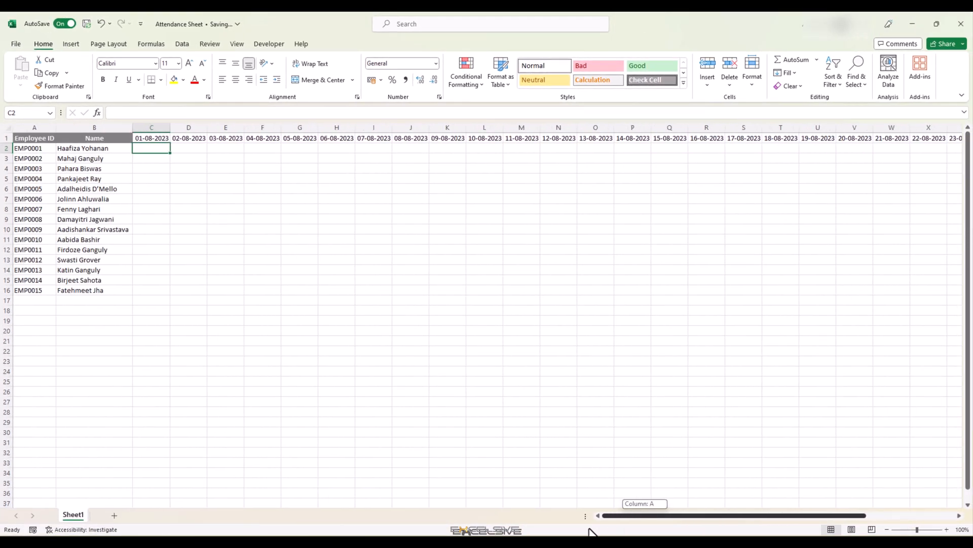
mouse_move(541, 373)
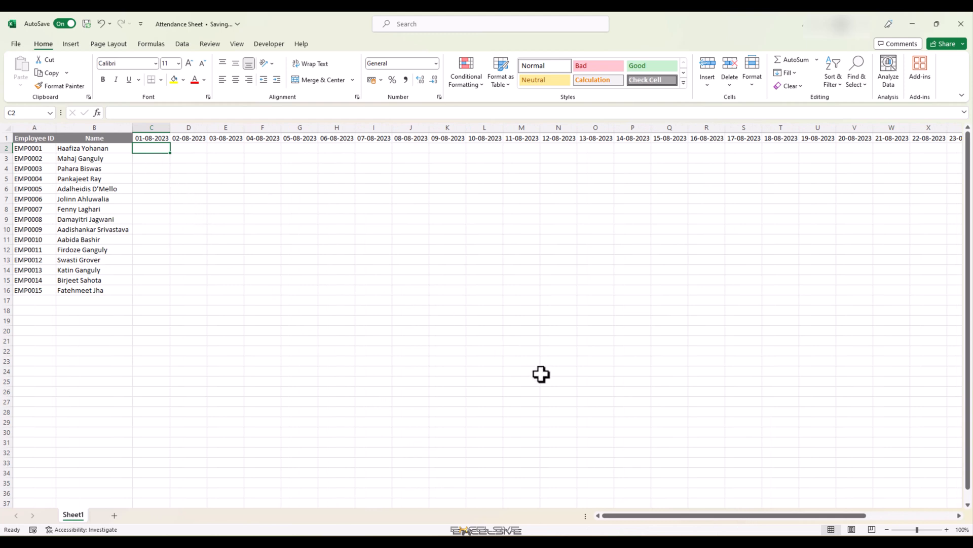
mouse_move(180, 275)
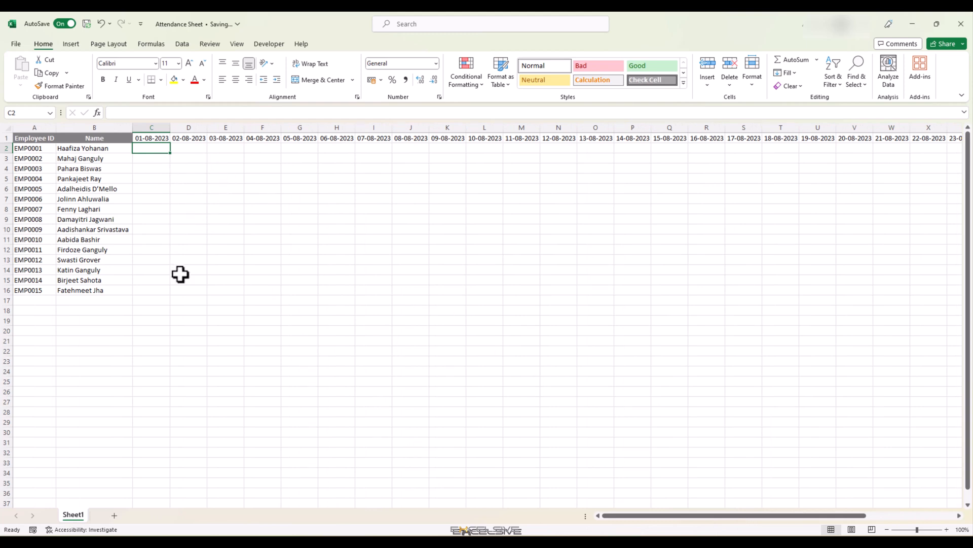
mouse_move(155, 138)
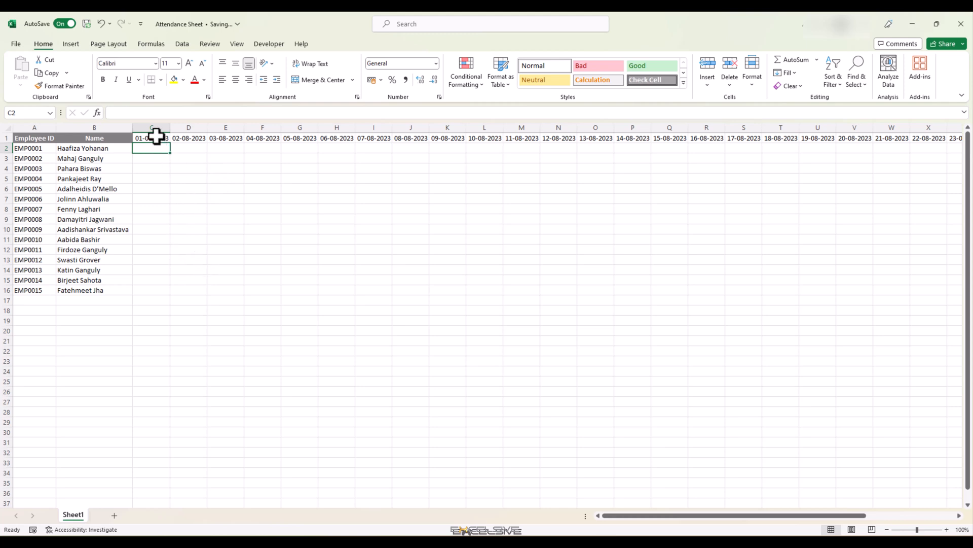
- Clear the spilled DATE/SEQUENCE formula from the row 1 date headers
click(151, 138)
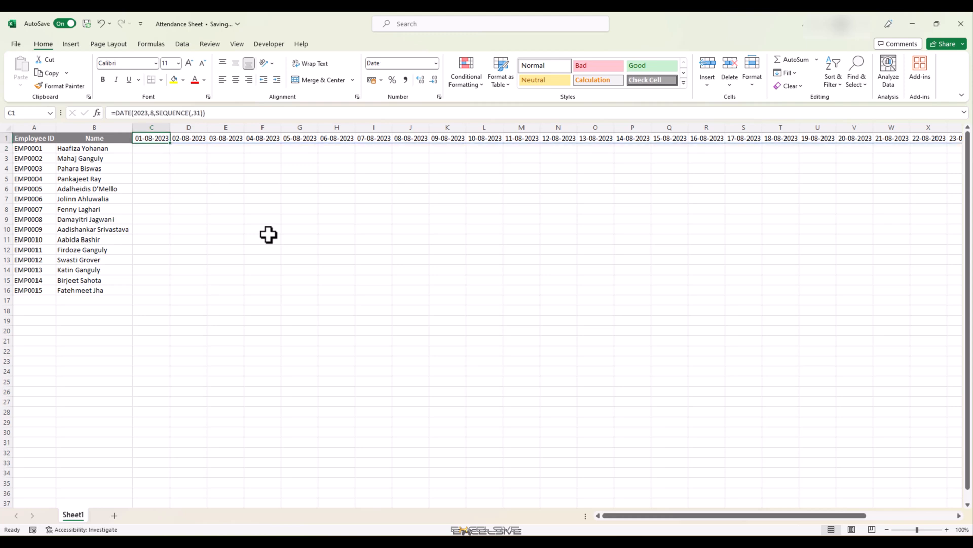
drag(152, 138, 956, 138)
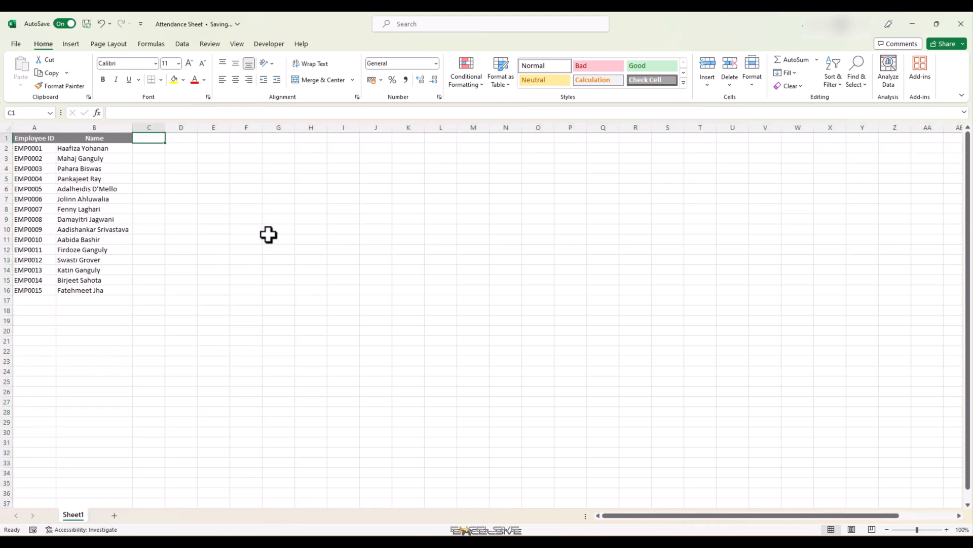
- Spill day numbers 1 to 31 across row 1 with a SEQUENCE formula
text(=s)
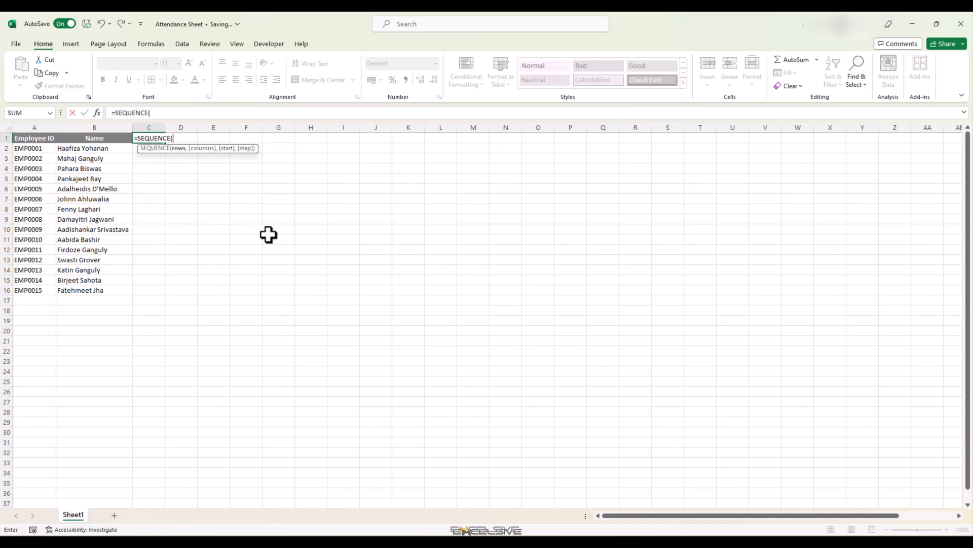
text(,31))
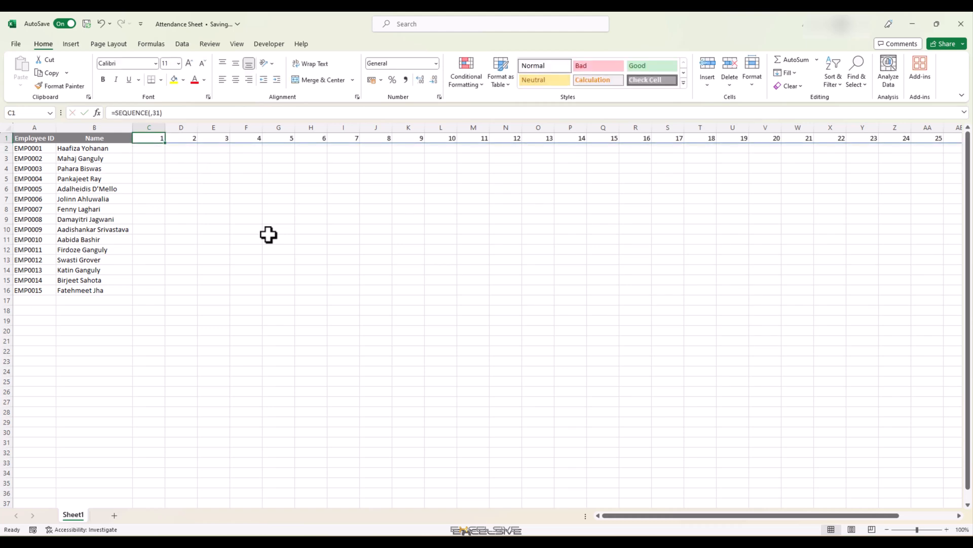
- Narrow all 31 day columns to one smaller width
drag(149, 127, 547, 127)
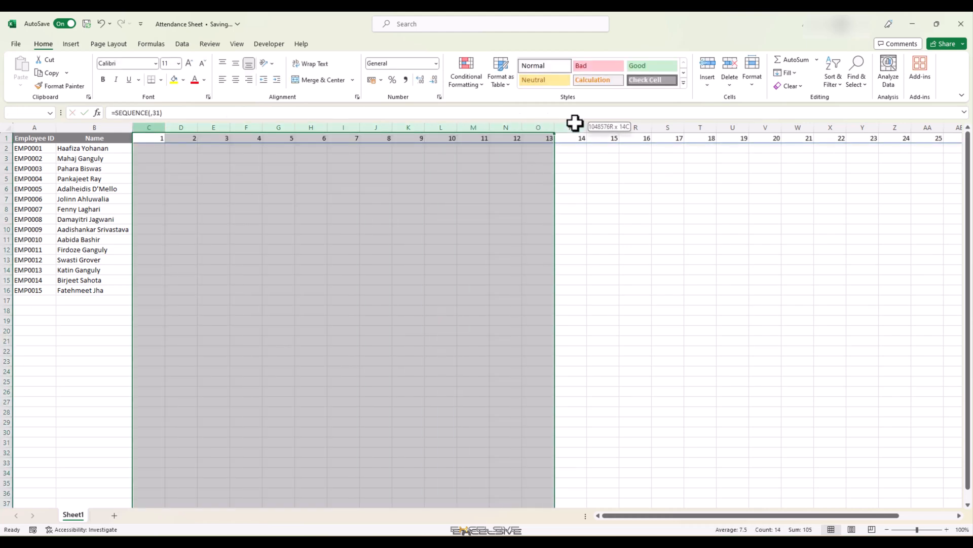
scroll(right, 3)
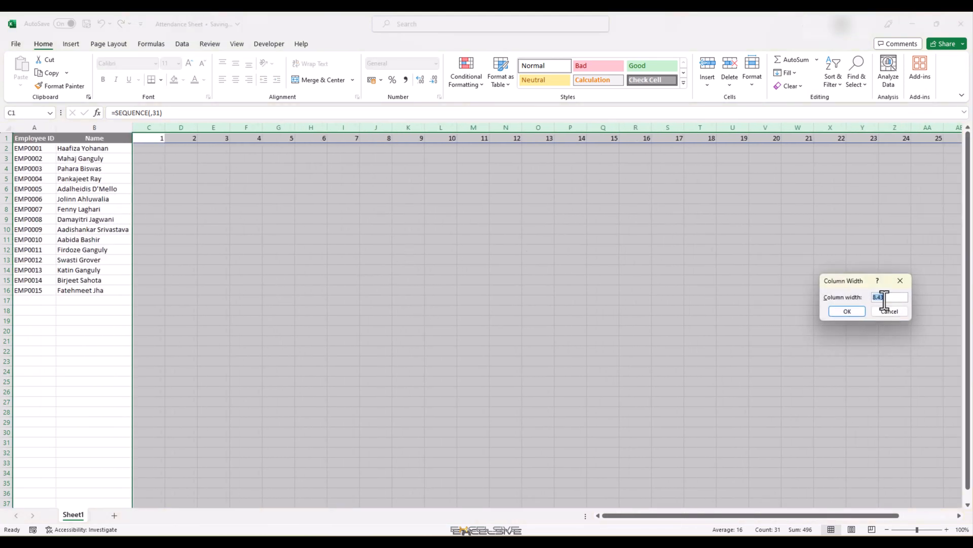
click(847, 311)
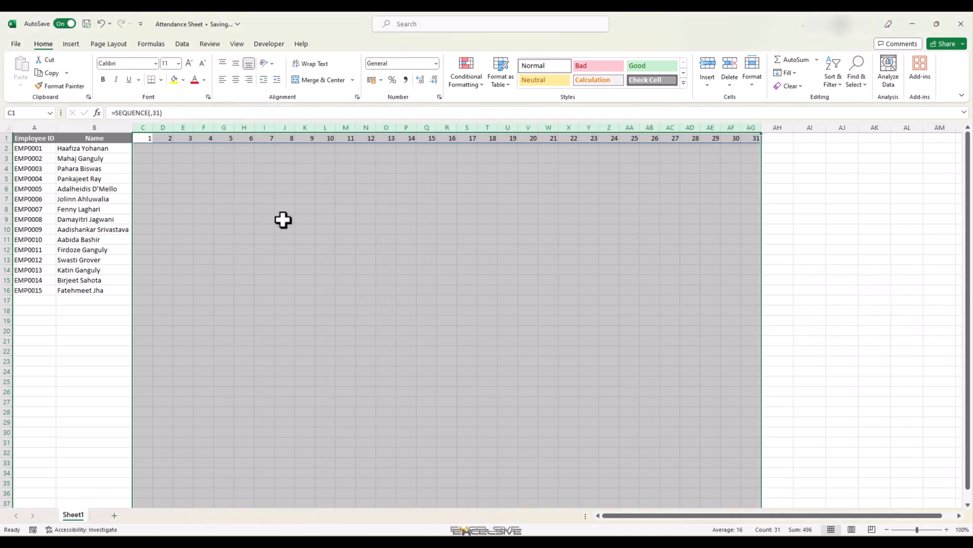
click(95, 138)
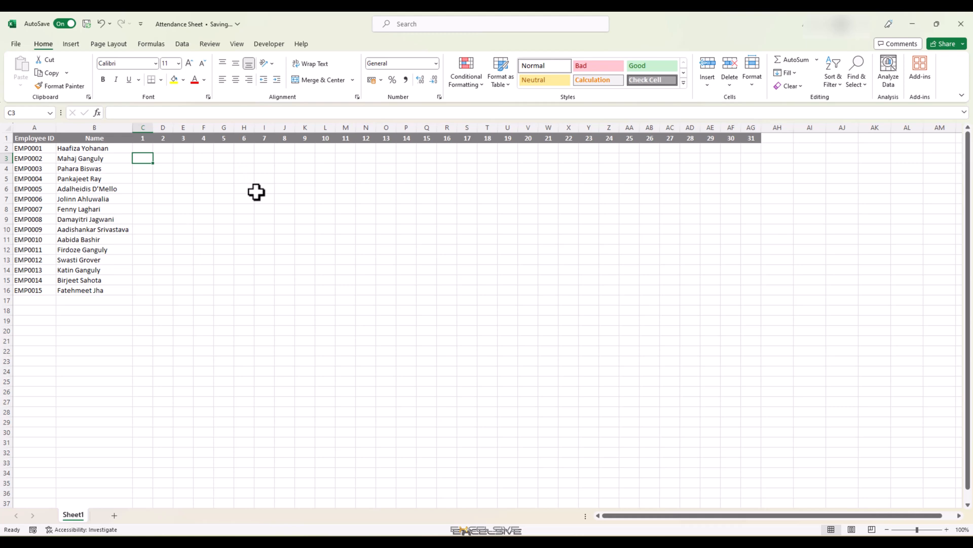
mouse_move(166, 161)
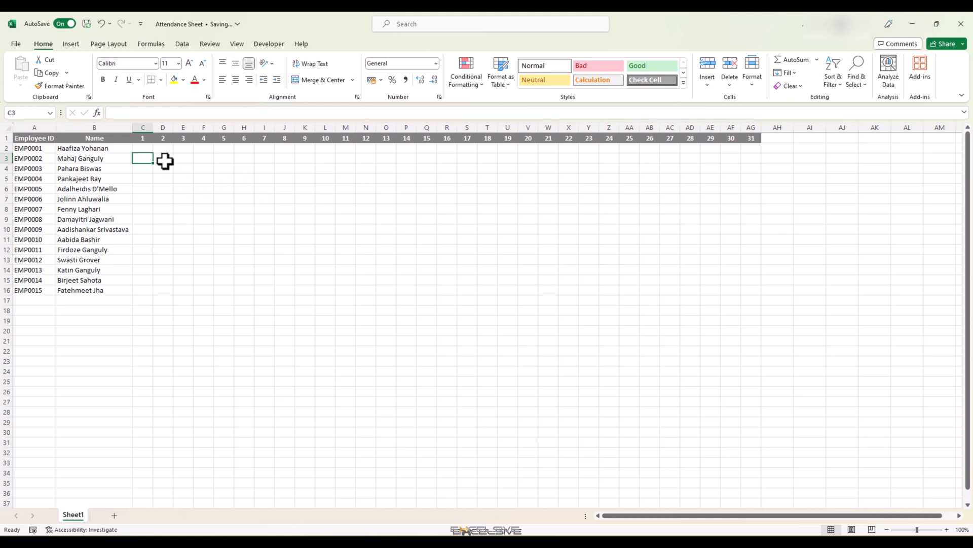
- Insert a top row and select the title cells across all day columns
click(142, 138)
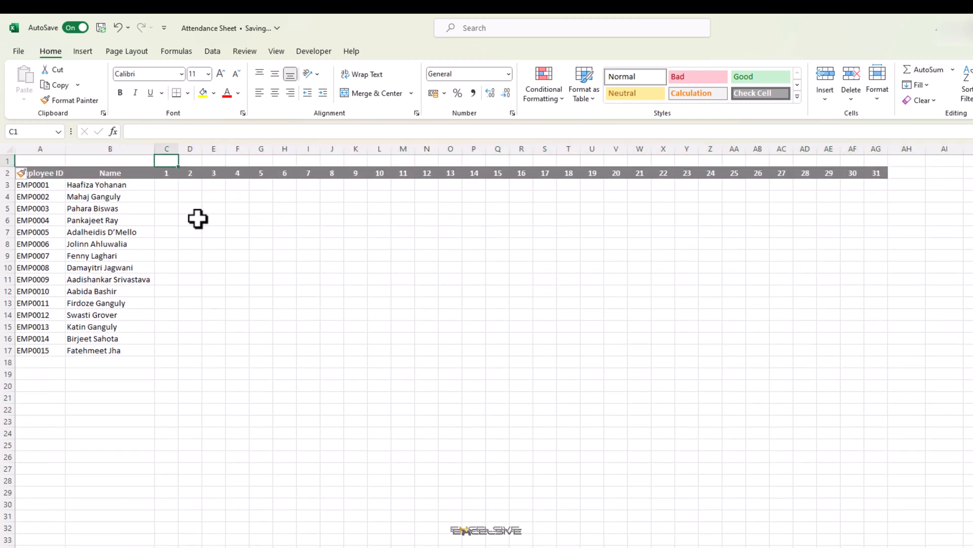
drag(166, 160, 852, 161)
text(Aug-23)
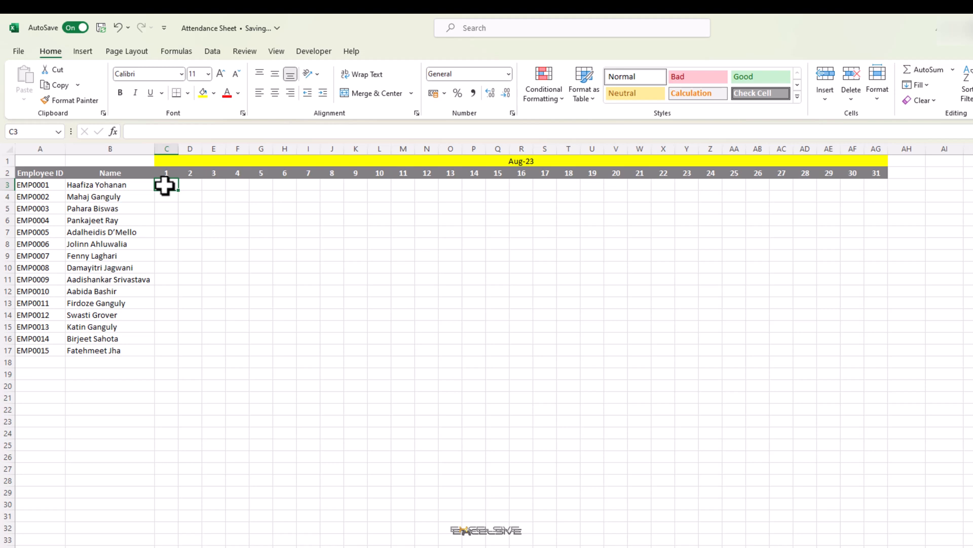
mouse_move(251, 229)
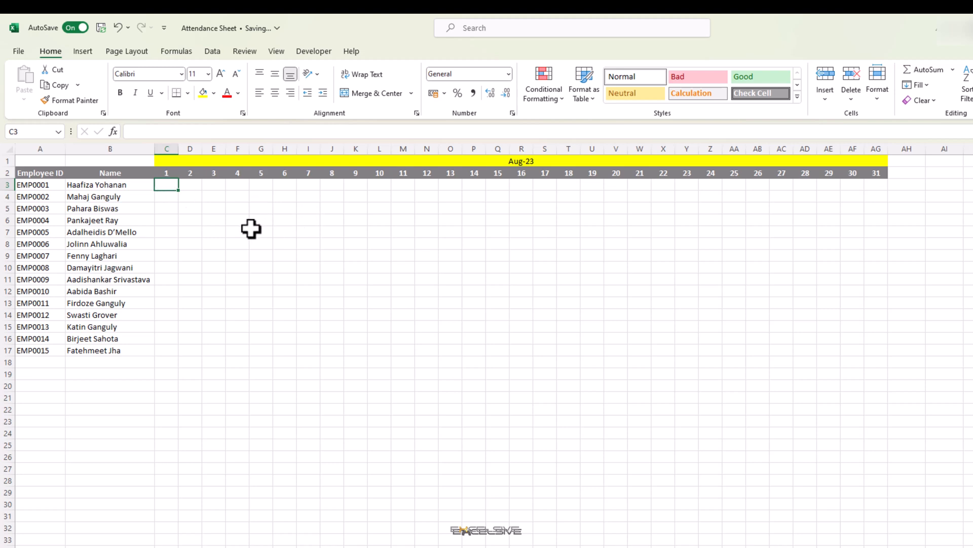
mouse_move(284, 186)
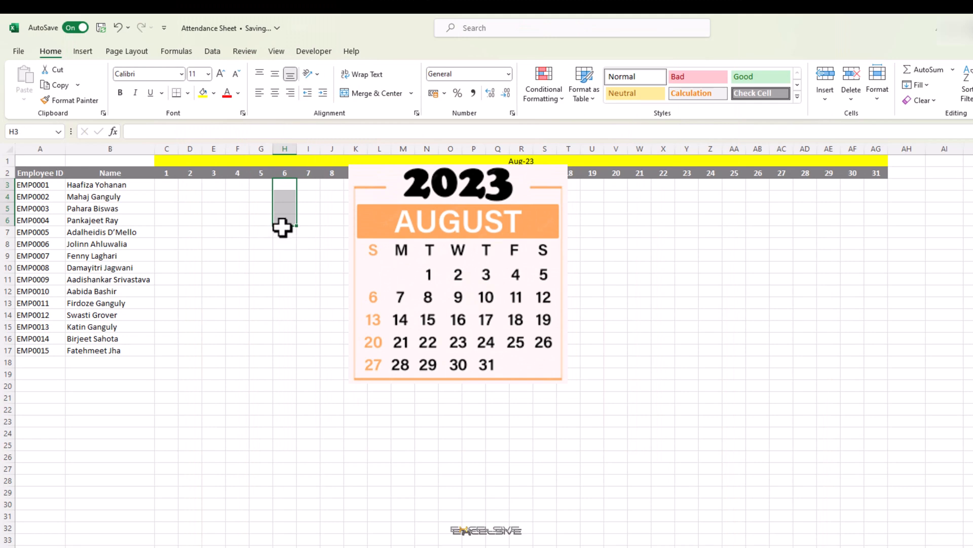
- Type SUNDAY down the day 6 column and paste it into days 13, 20, 27
text(U)
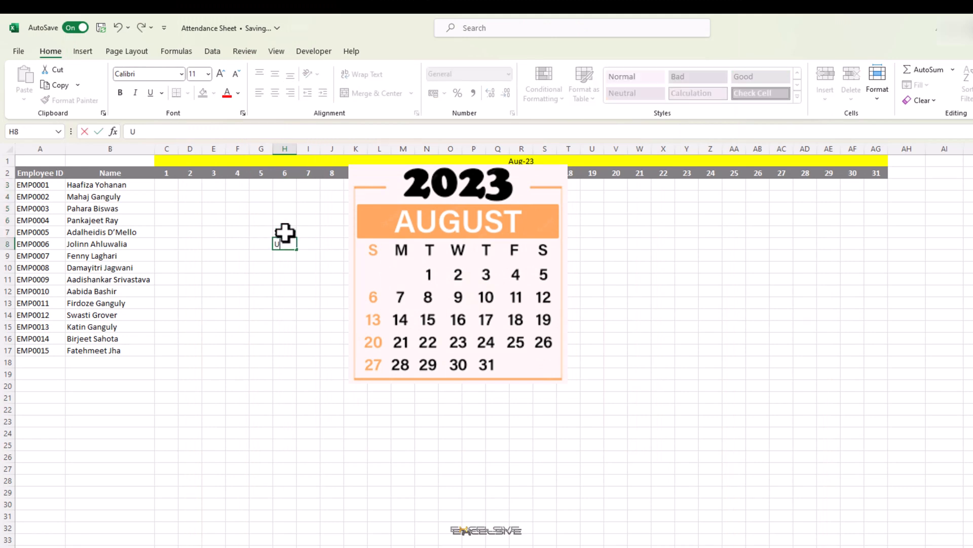
text(N)
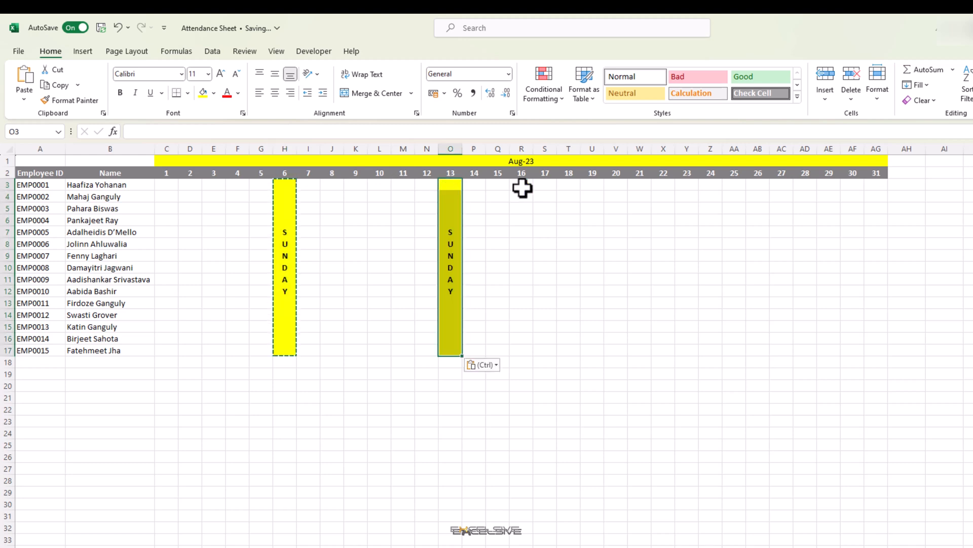
click(615, 184)
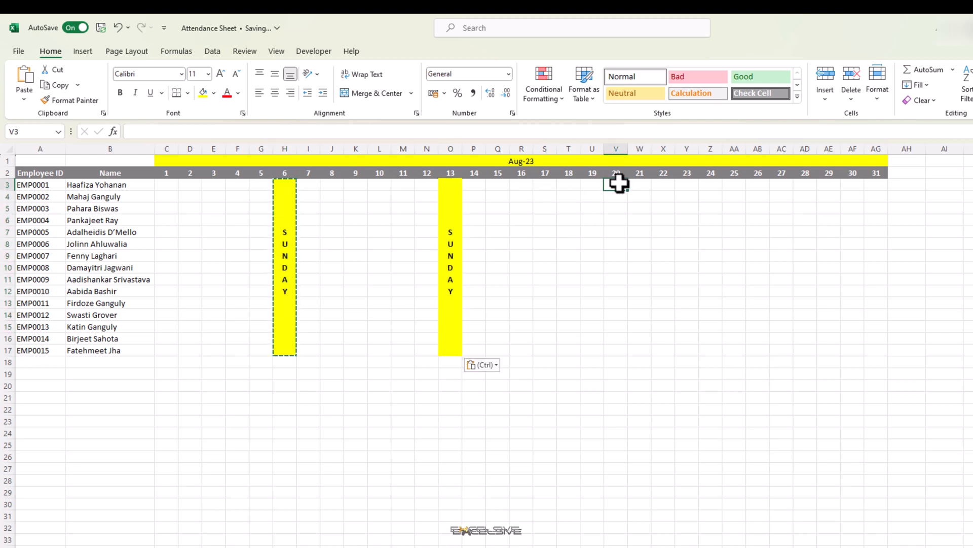
click(616, 184)
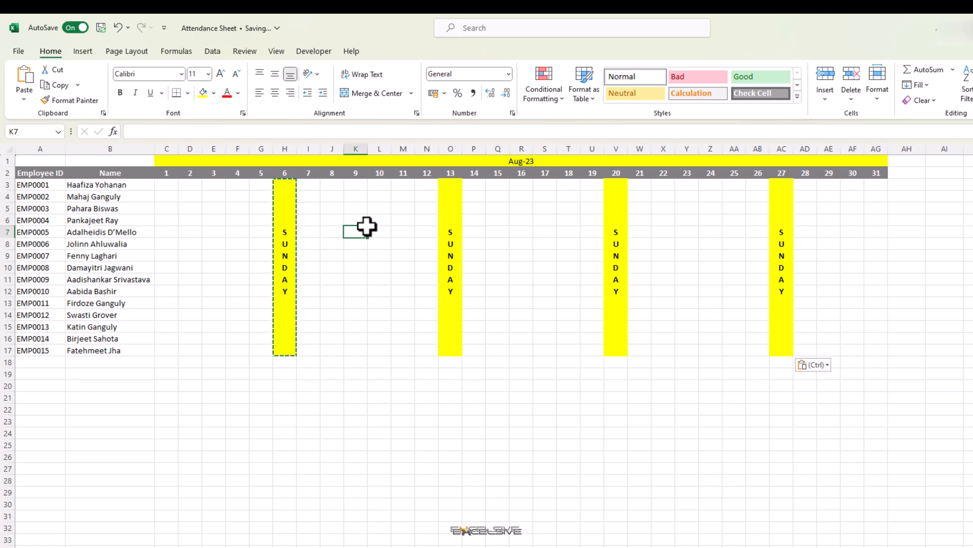
click(166, 196)
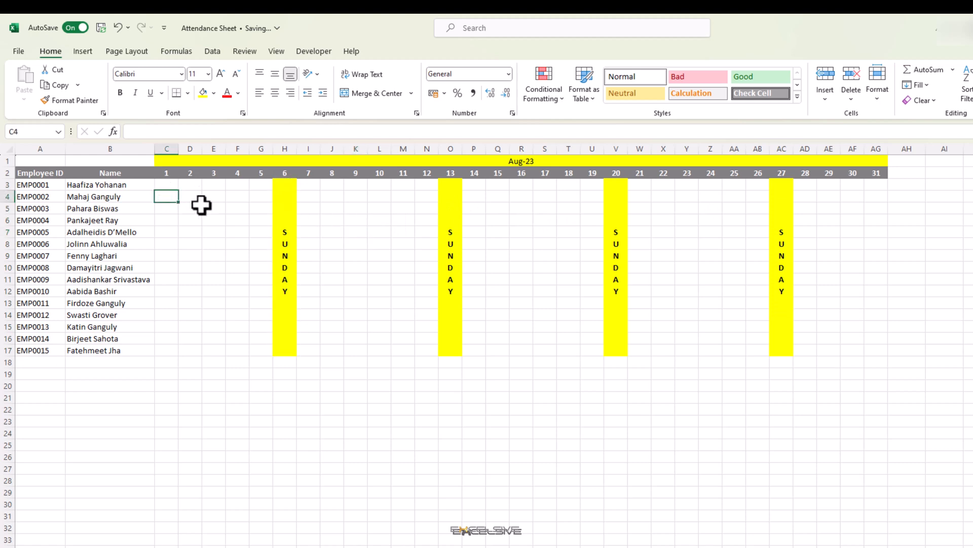
click(166, 184)
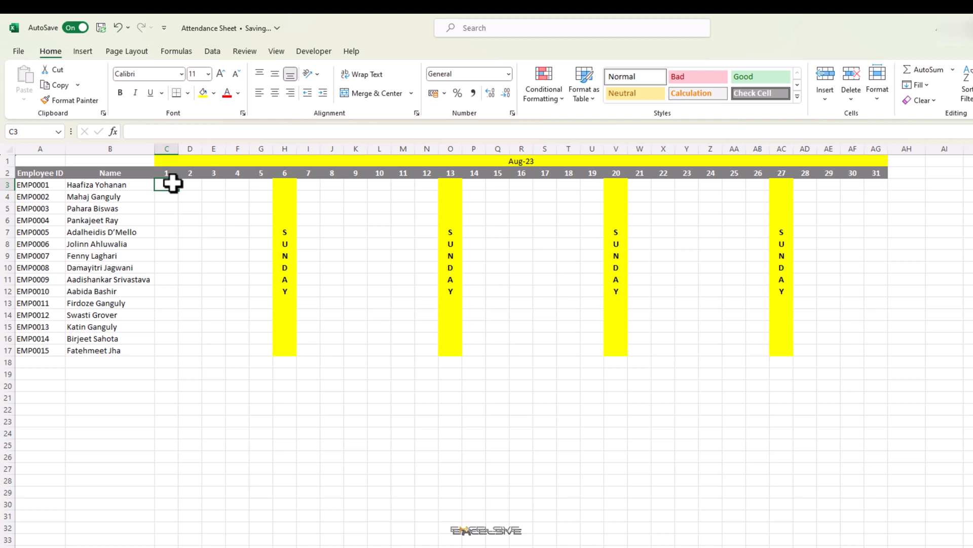
- Enter 1, 0 and 0.5 attendance values in the employee day cells
text(1)
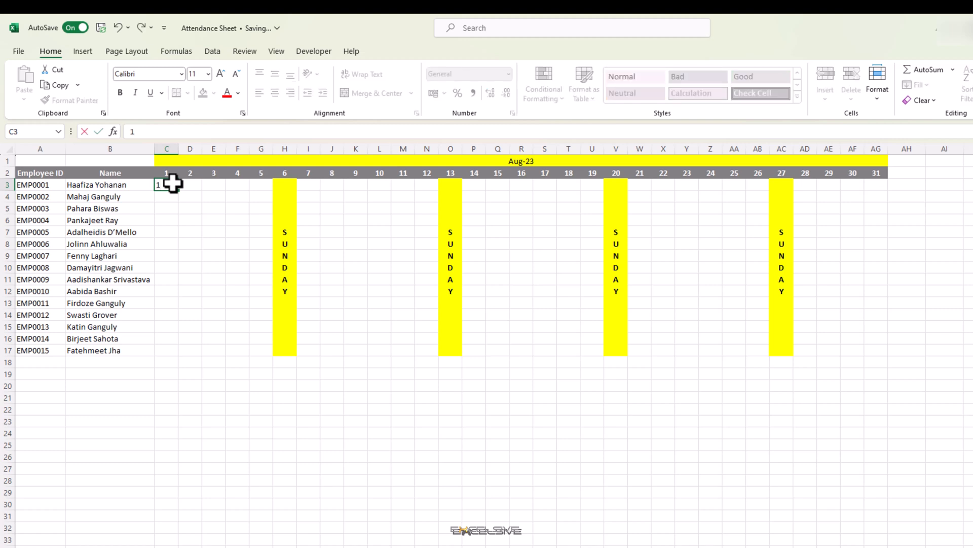
key(enter)
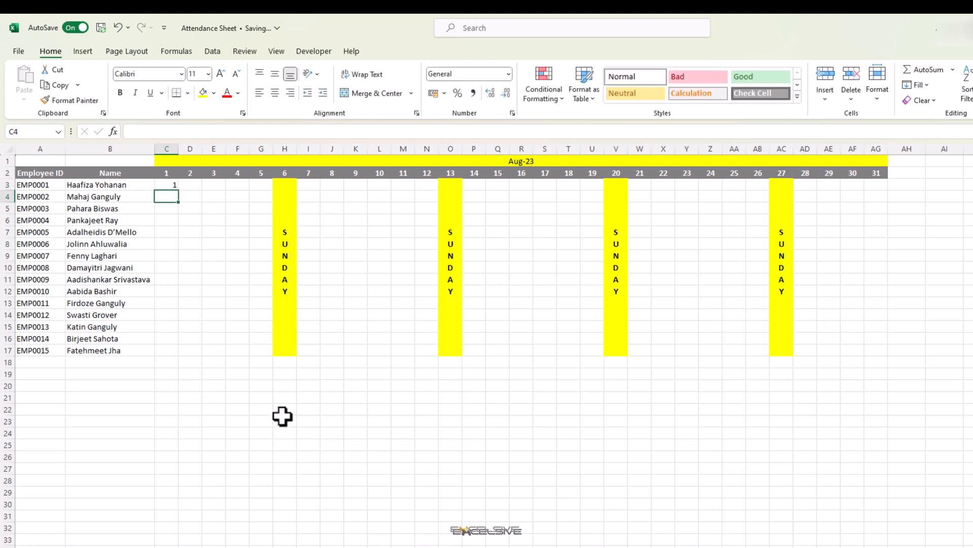
text(0)
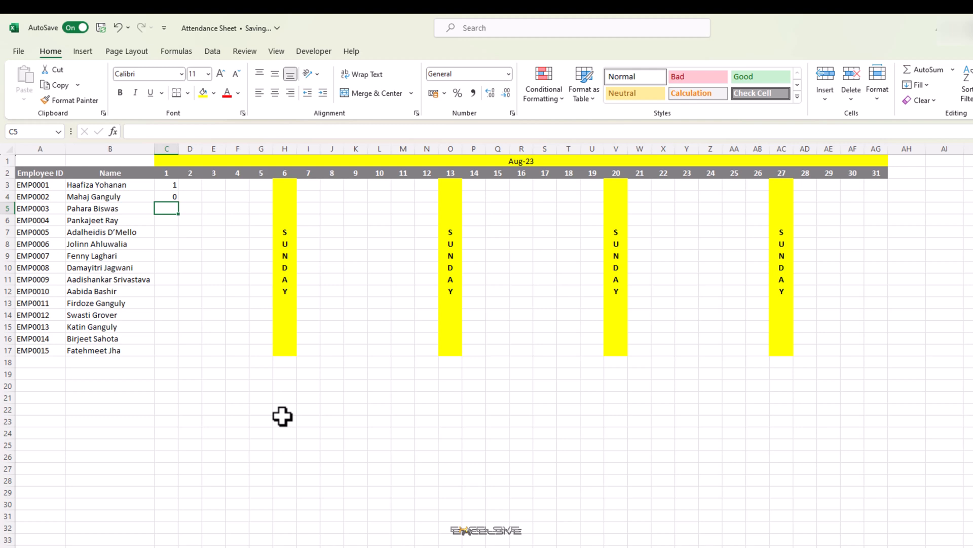
text(0.5)
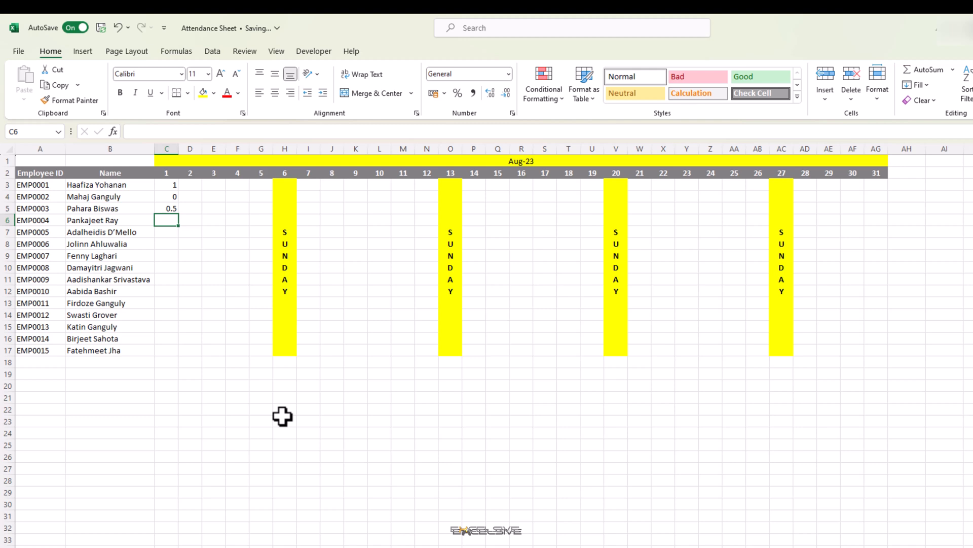
click(166, 185)
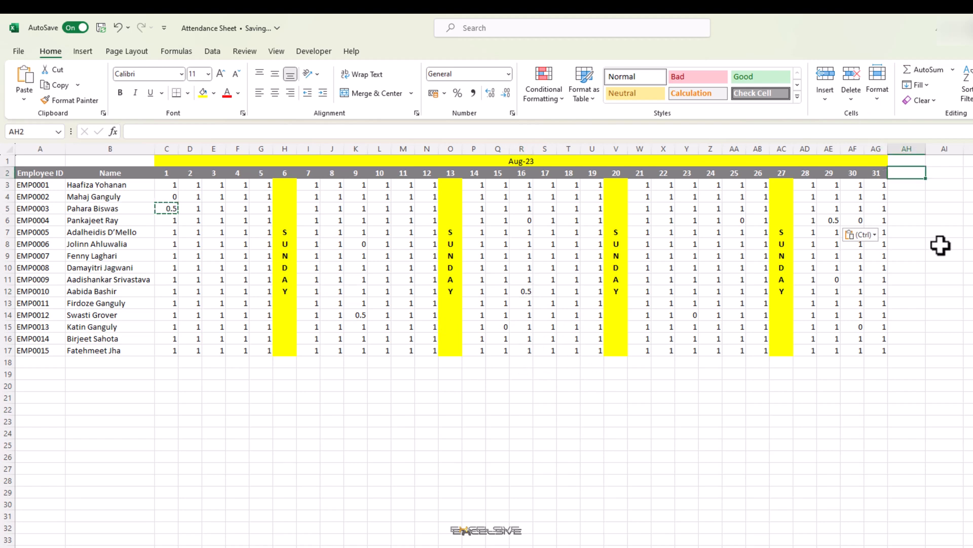
- Add a 'Total' heading and SUM each employee's days 1 to 31
text(Total)
click(906, 184)
text(=)
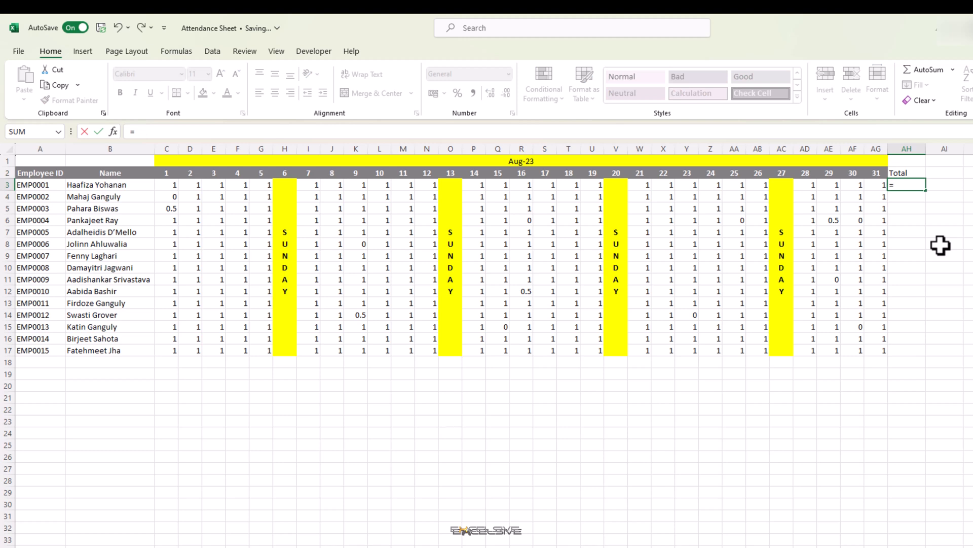
text(SUM()
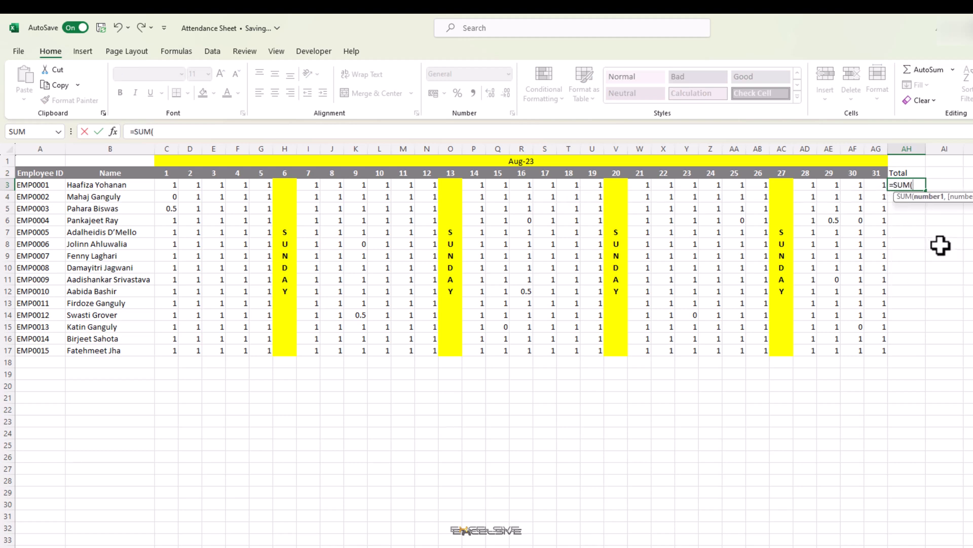
drag(261, 185, 875, 185)
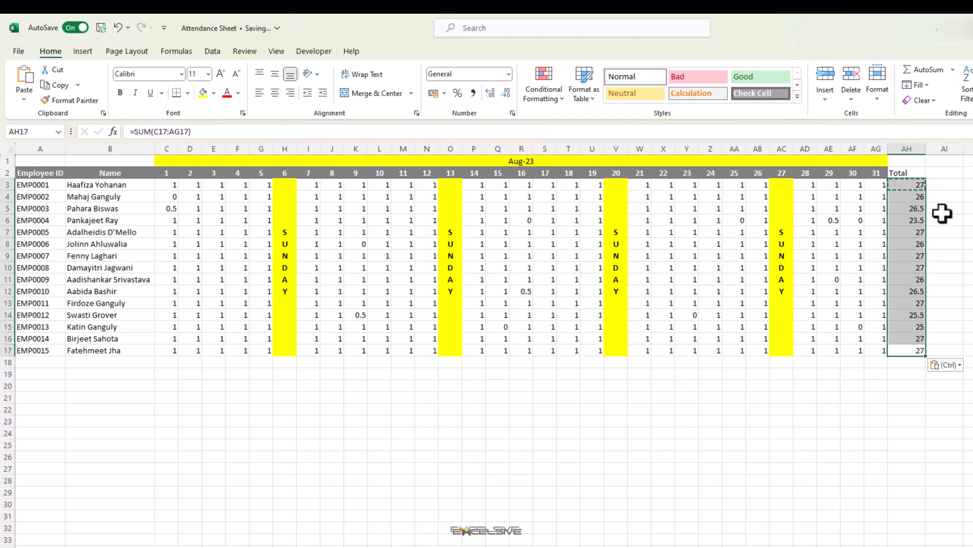
- Make the 'Total' column heading bold
click(906, 172)
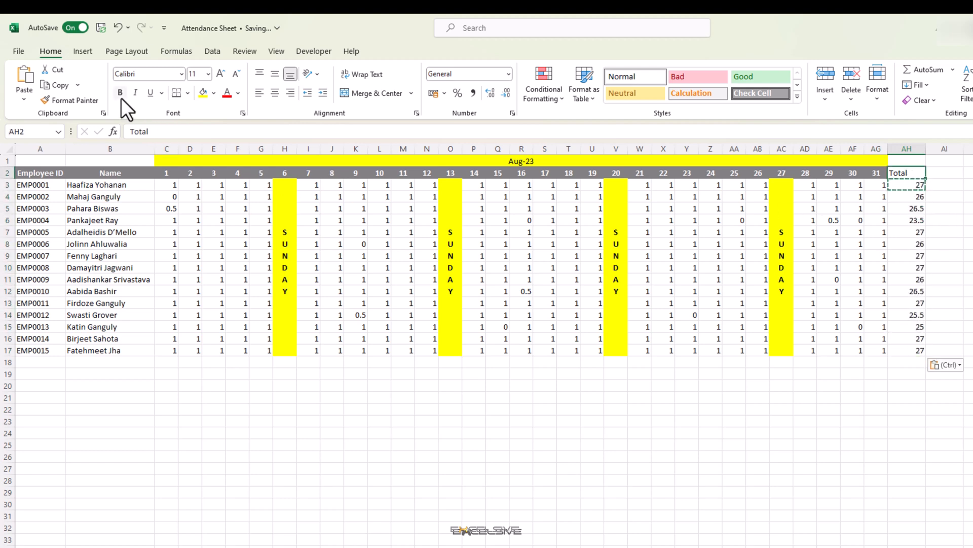
click(214, 92)
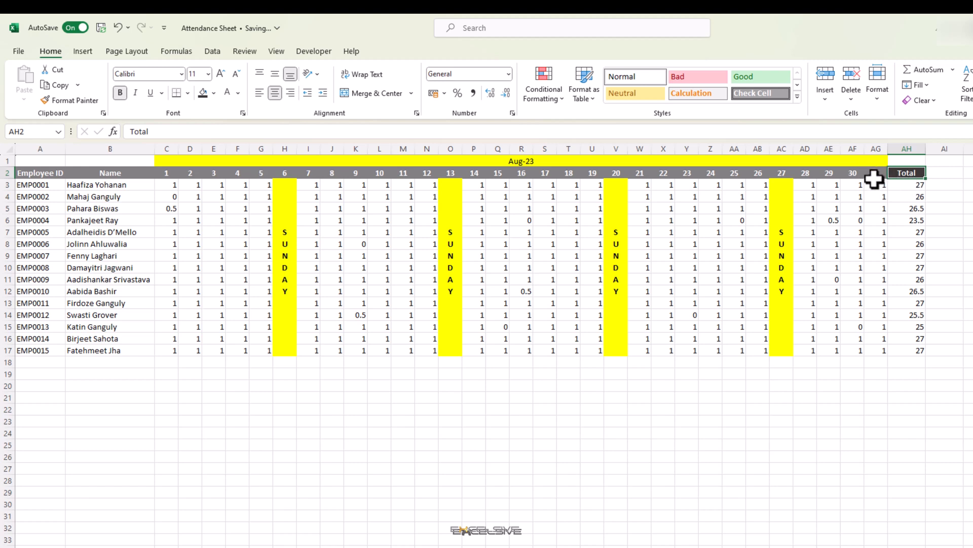
mouse_move(433, 231)
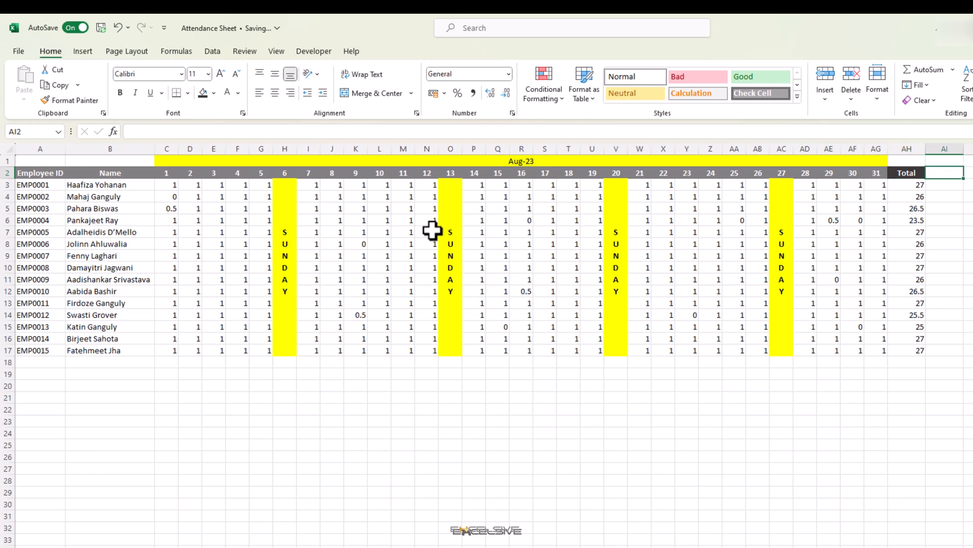
- Enter 'Percentage' in AI2 and copy the Total header's formatting onto it with Format Painter
text(Percentage)
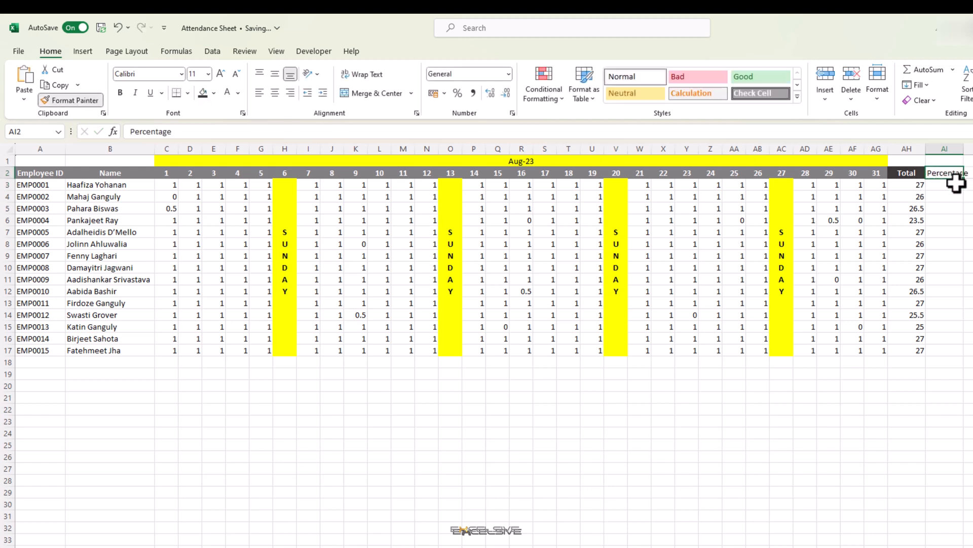
click(906, 173)
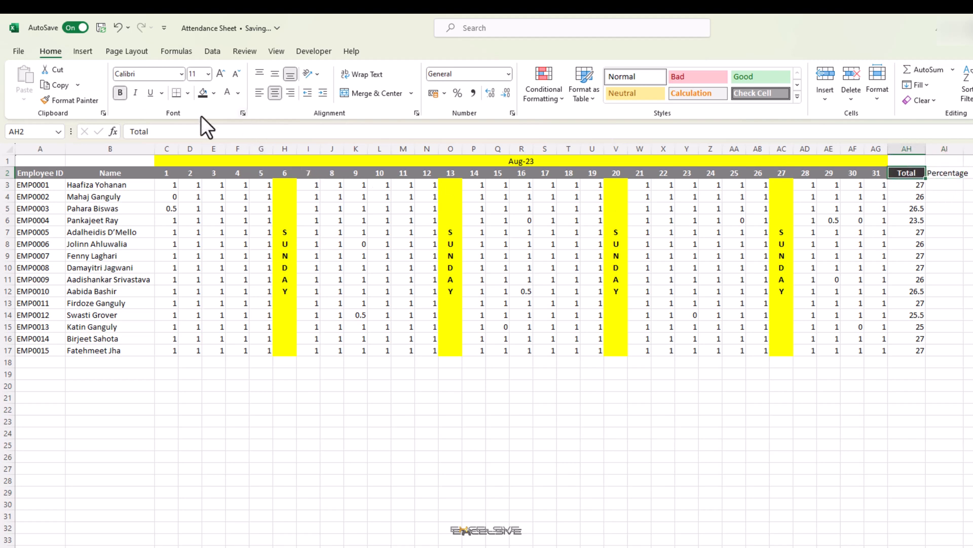
click(944, 173)
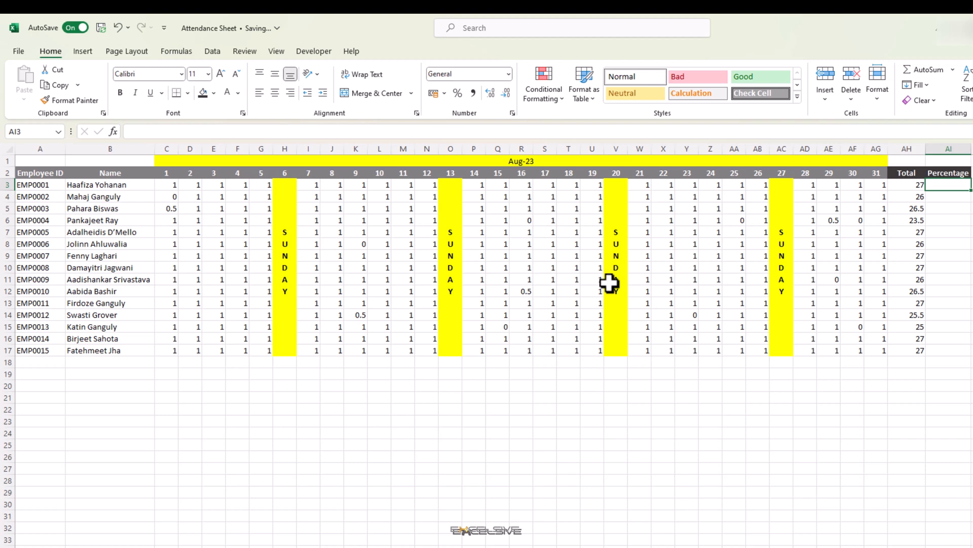
mouse_move(207, 207)
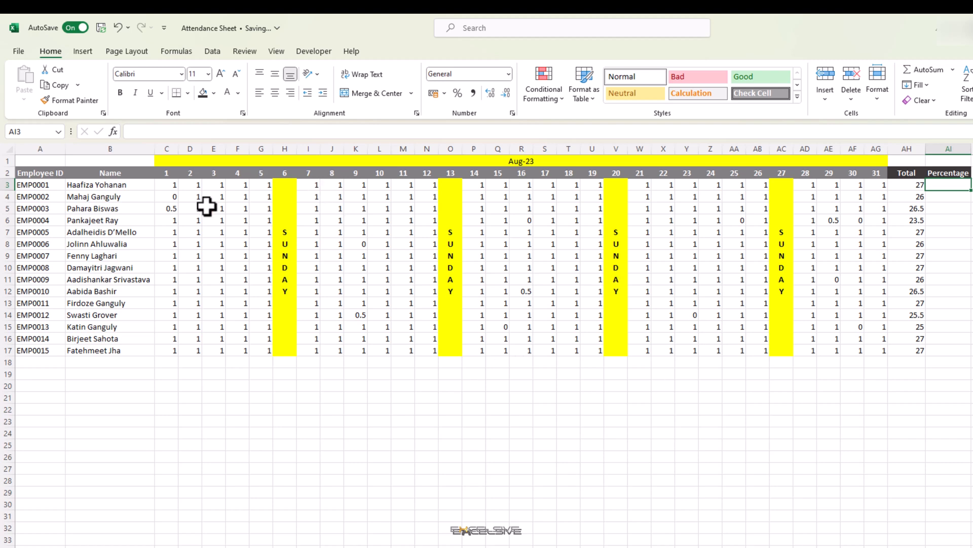
mouse_move(222, 171)
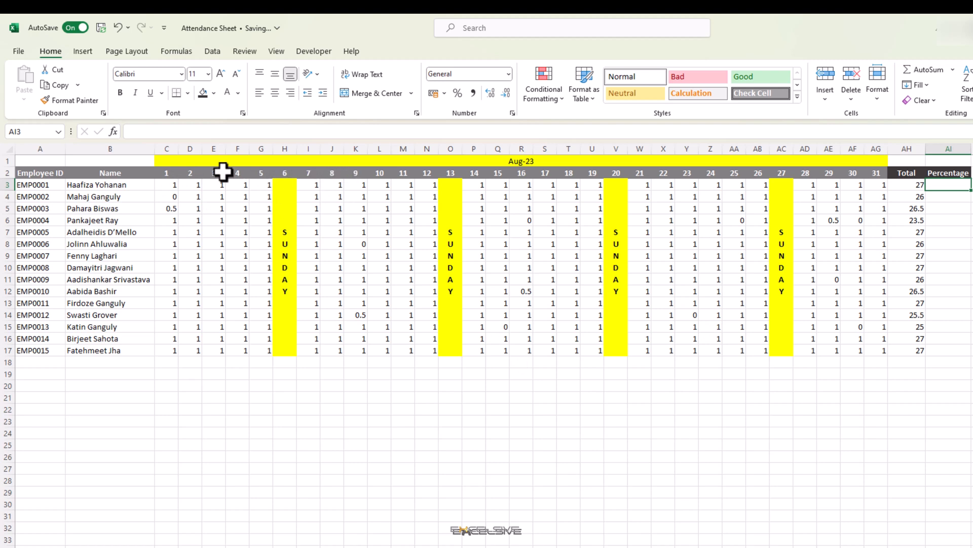
mouse_move(49, 165)
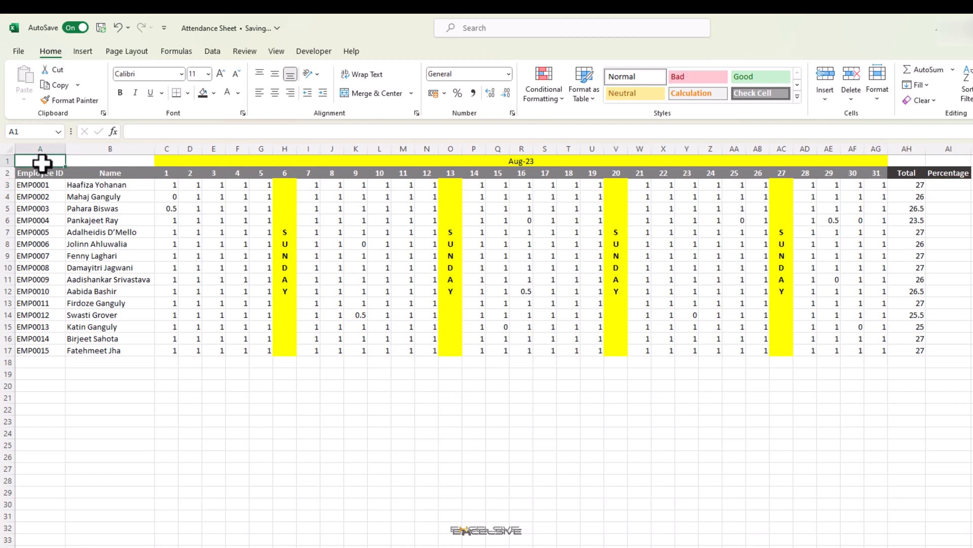
- Label A1 'Working Days' and enter a NETWORKDAYS.INTL formula for 1–31 August 2023 in B1
text(Working Days)
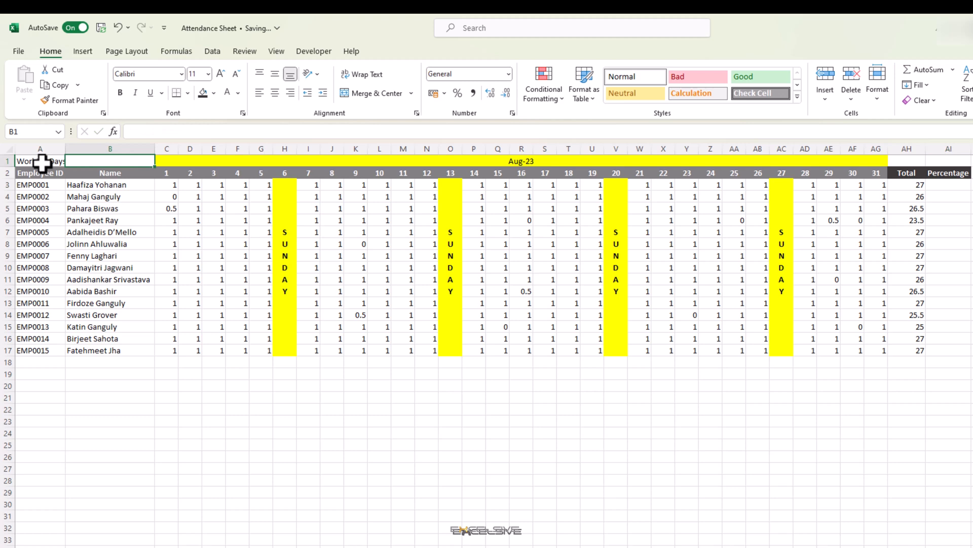
text(name)
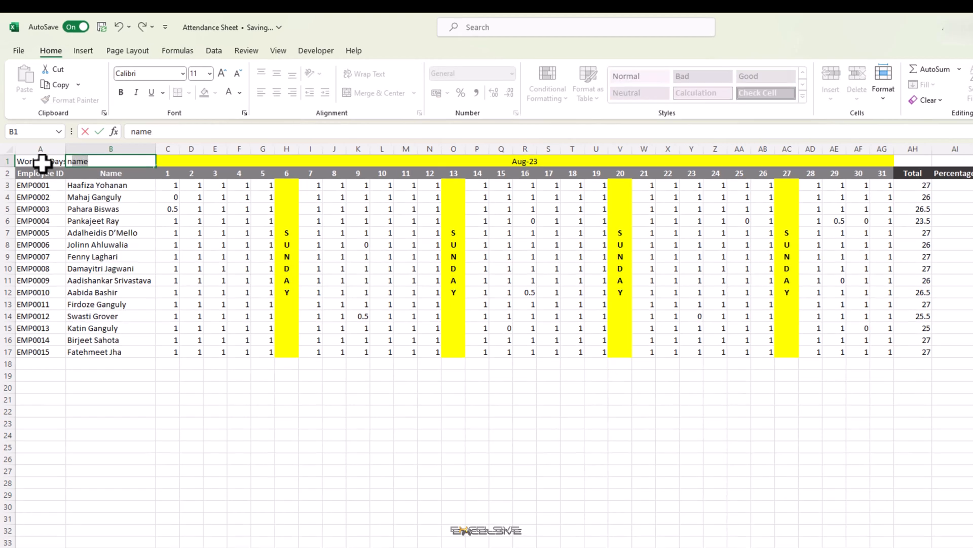
text(=ne)
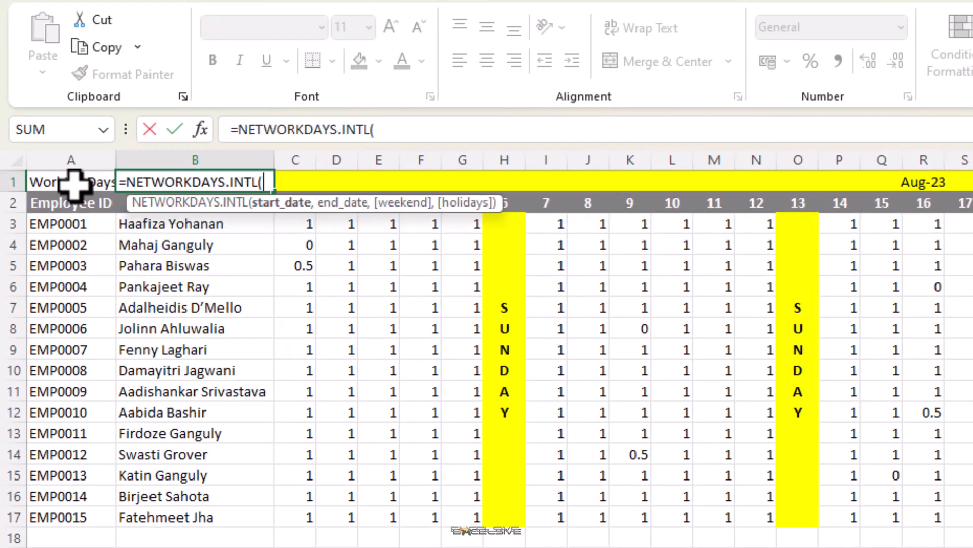
text(date)
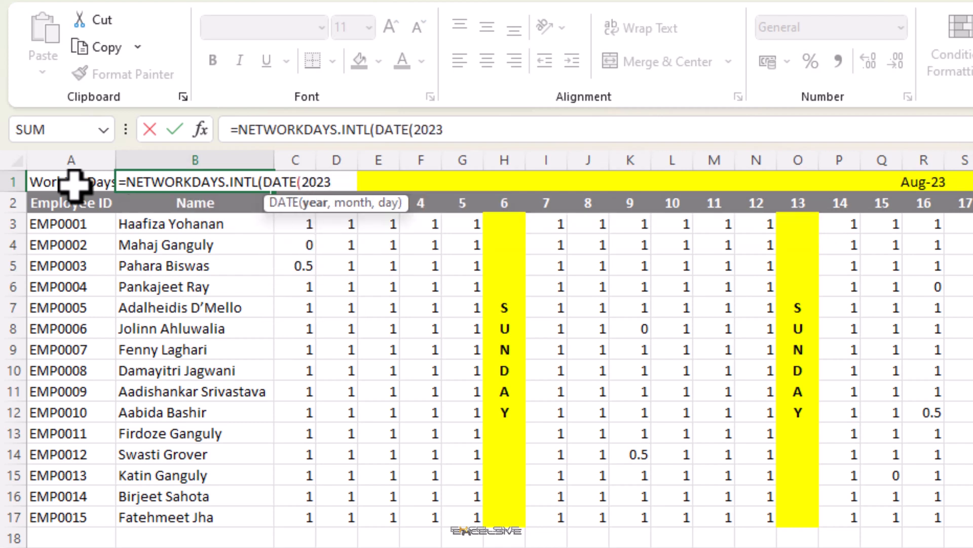
text(,8,1))
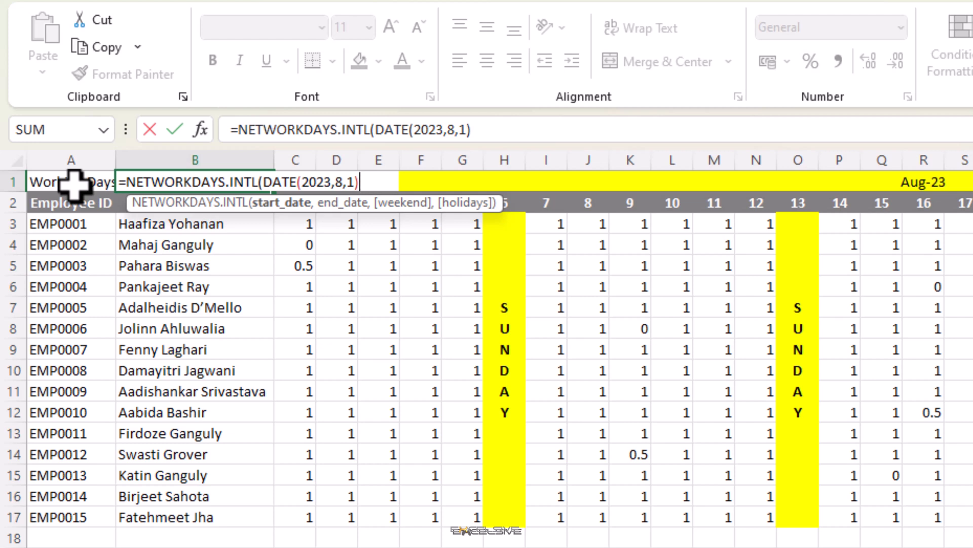
text(,DATE()
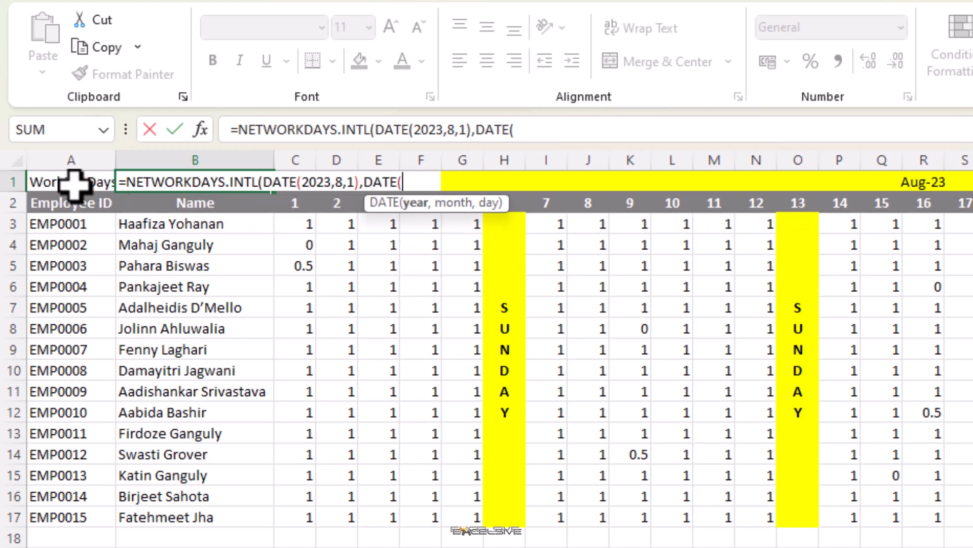
text(2023)
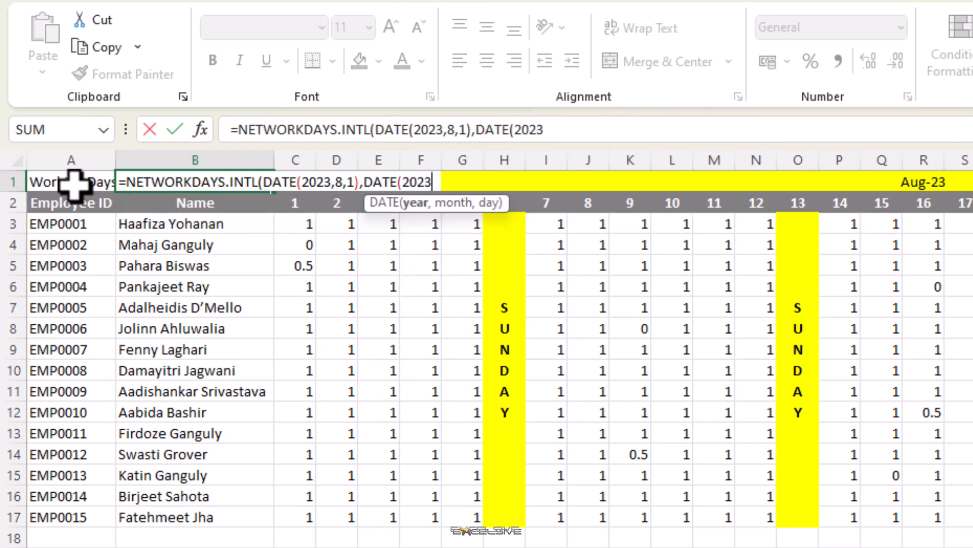
text(8,)
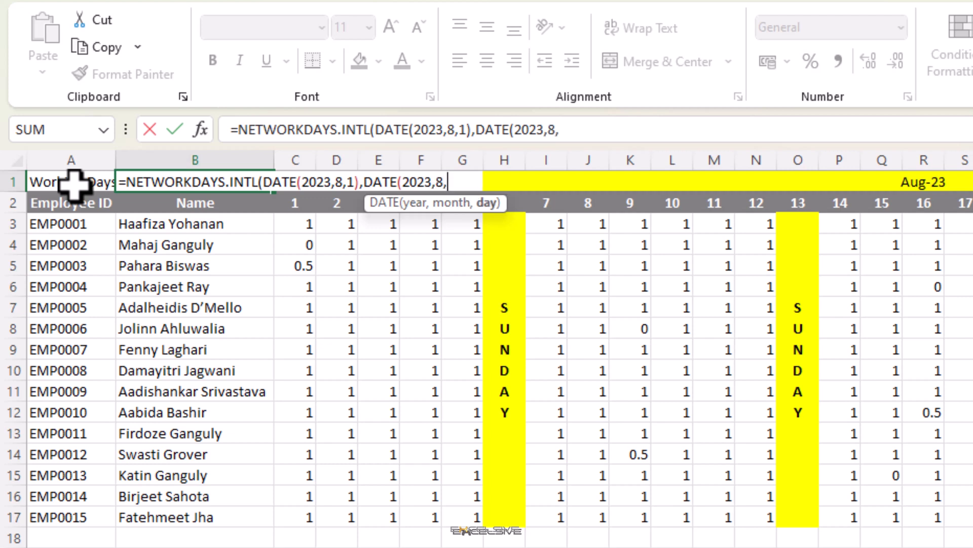
text(31)
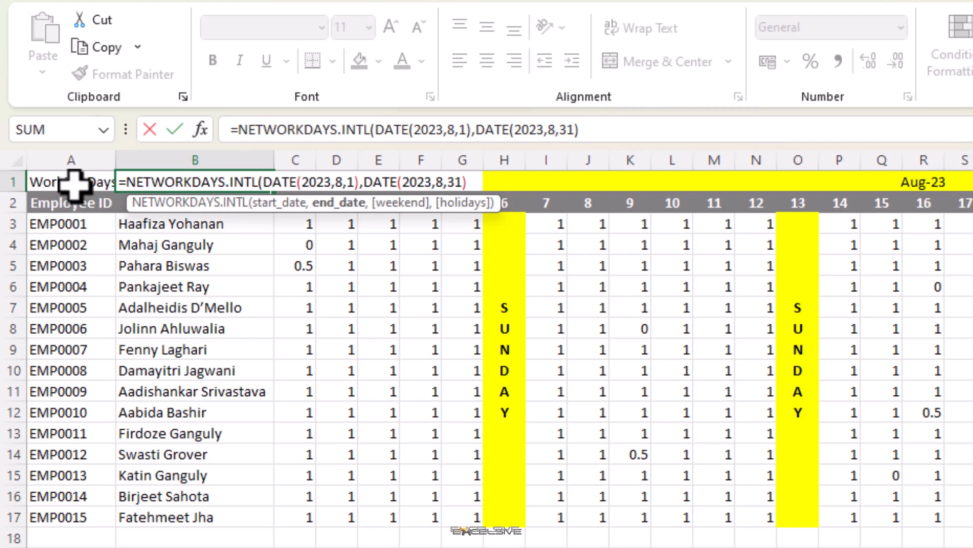
text(,)
text(=AH3/)
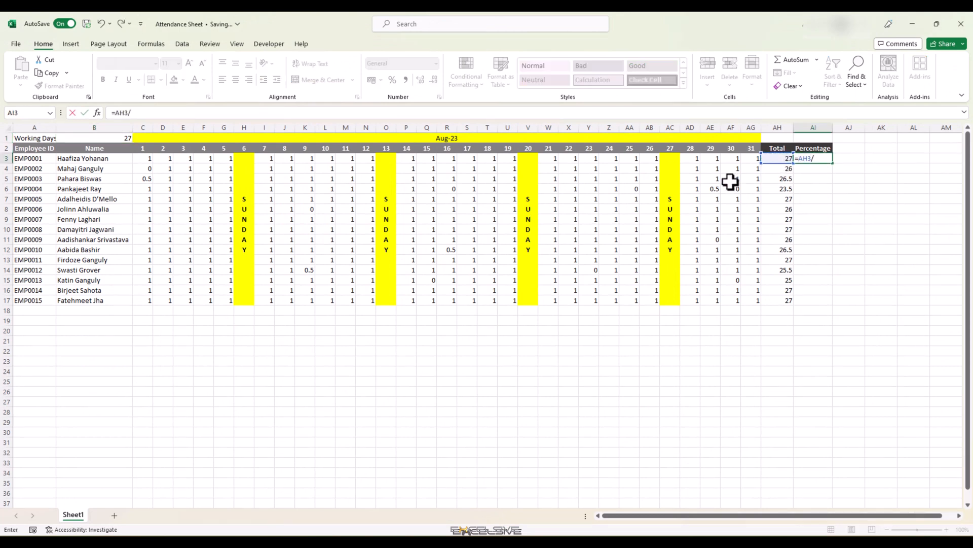
- Fill AI3:AI17 with =AH3/$B$1 and format the results with Percent Style
click(94, 138)
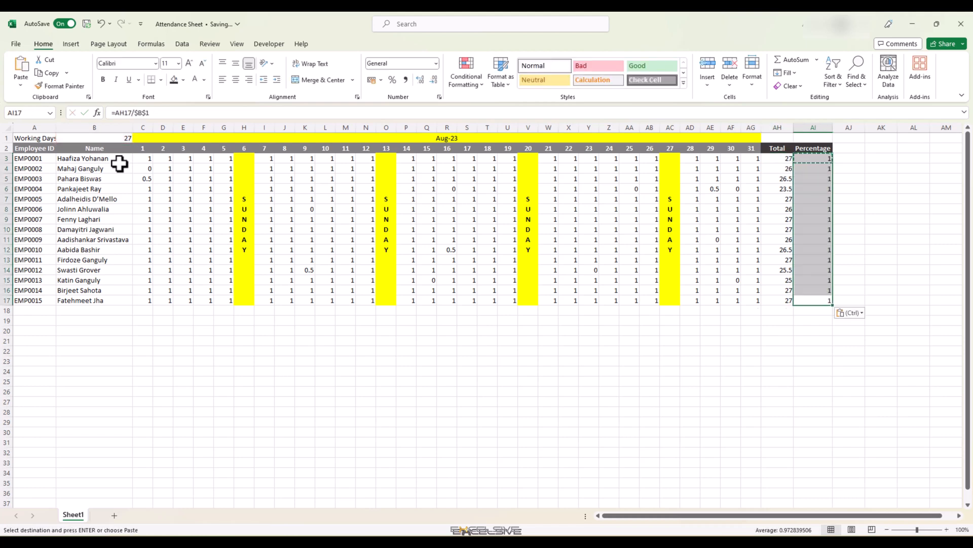
click(370, 80)
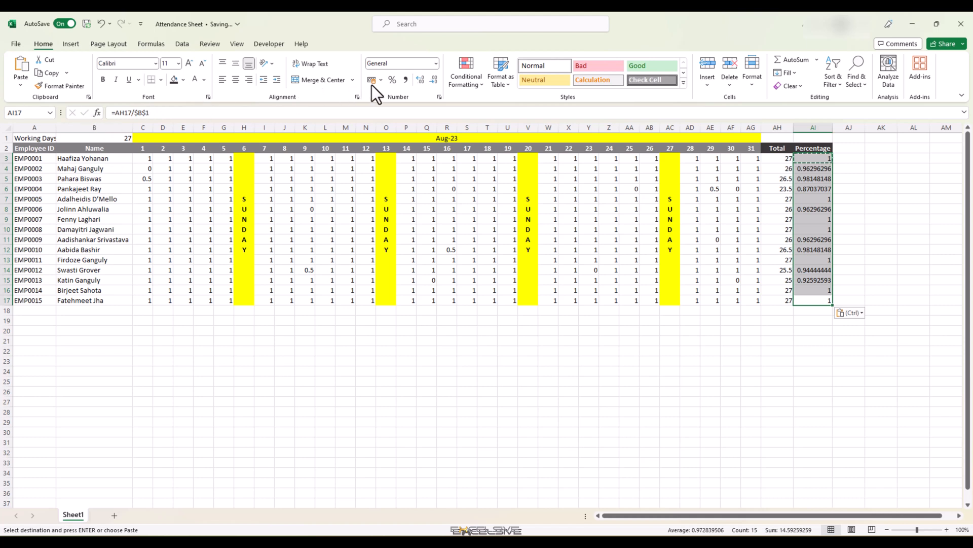
click(392, 79)
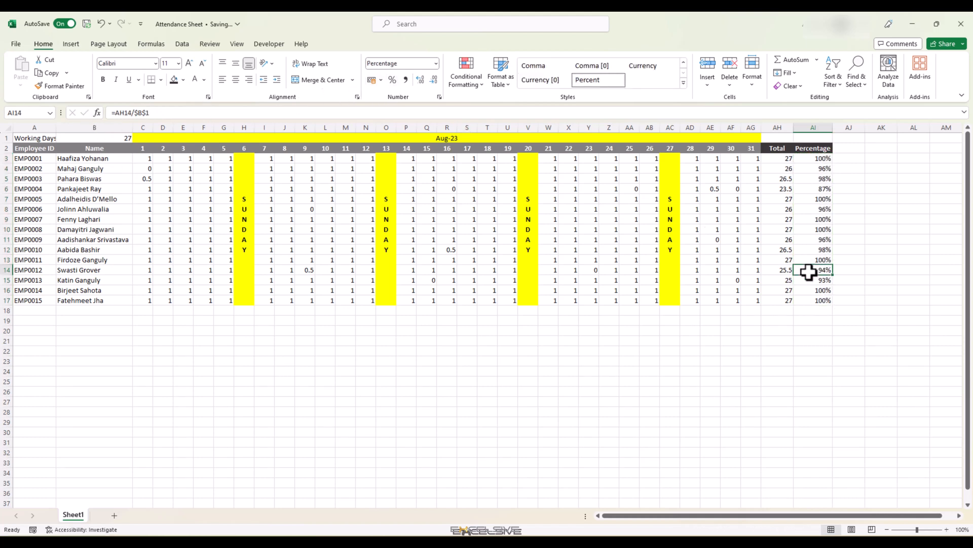
mouse_move(812, 244)
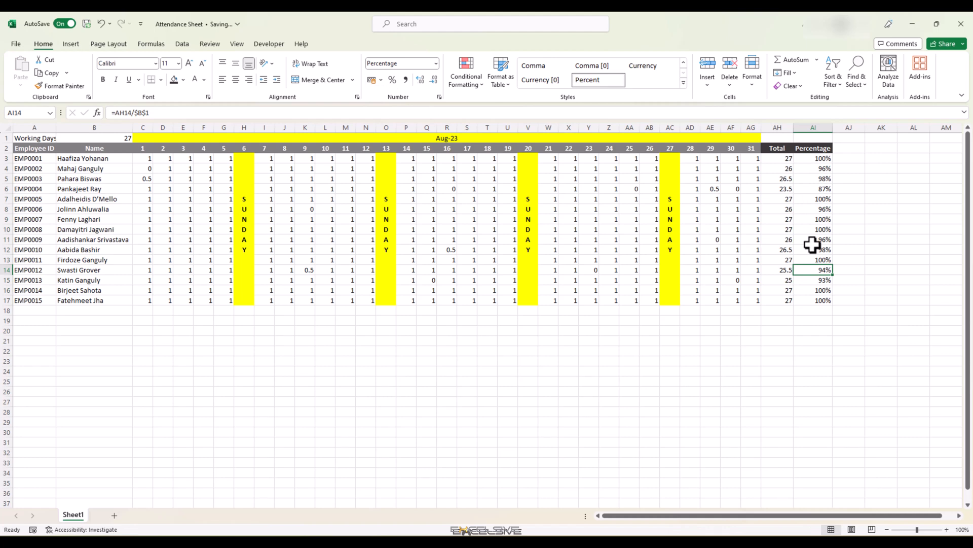
mouse_move(819, 300)
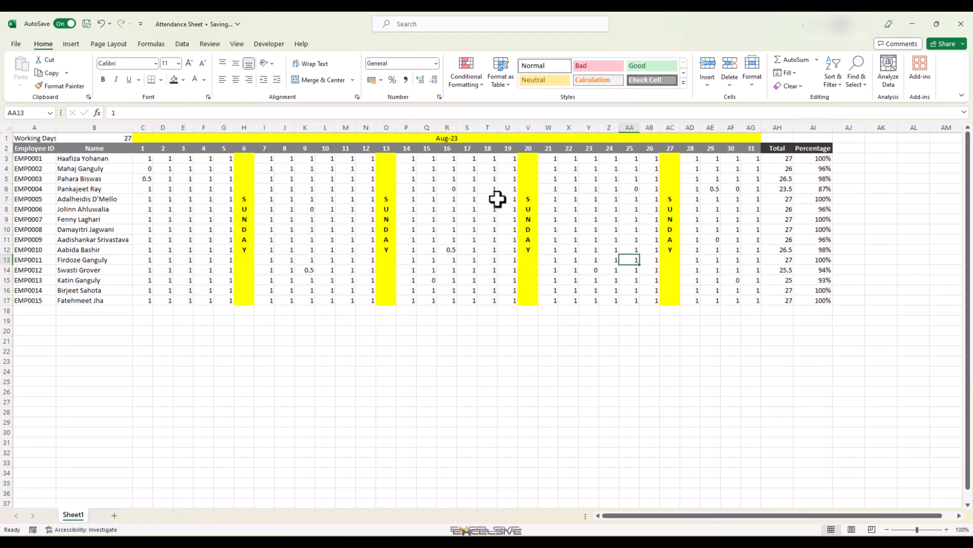
mouse_move(410, 232)
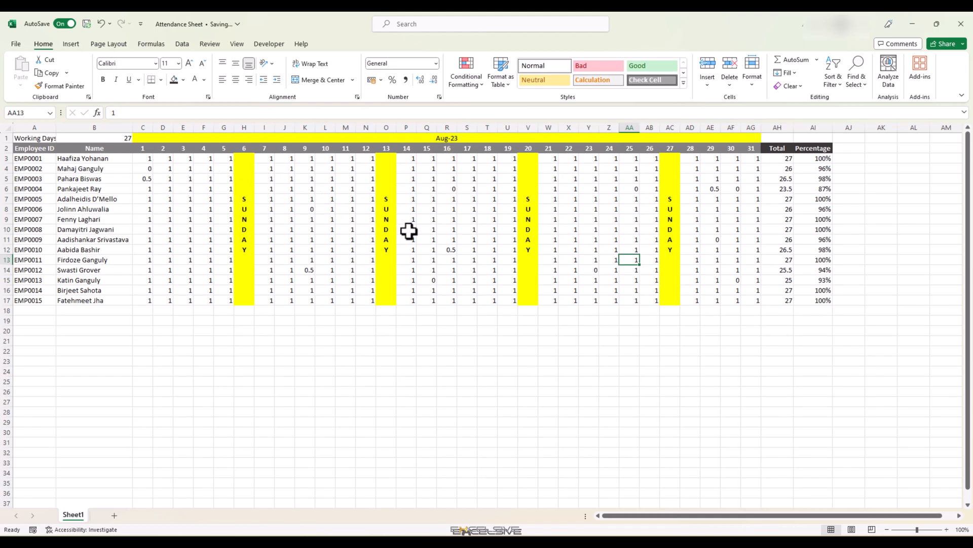